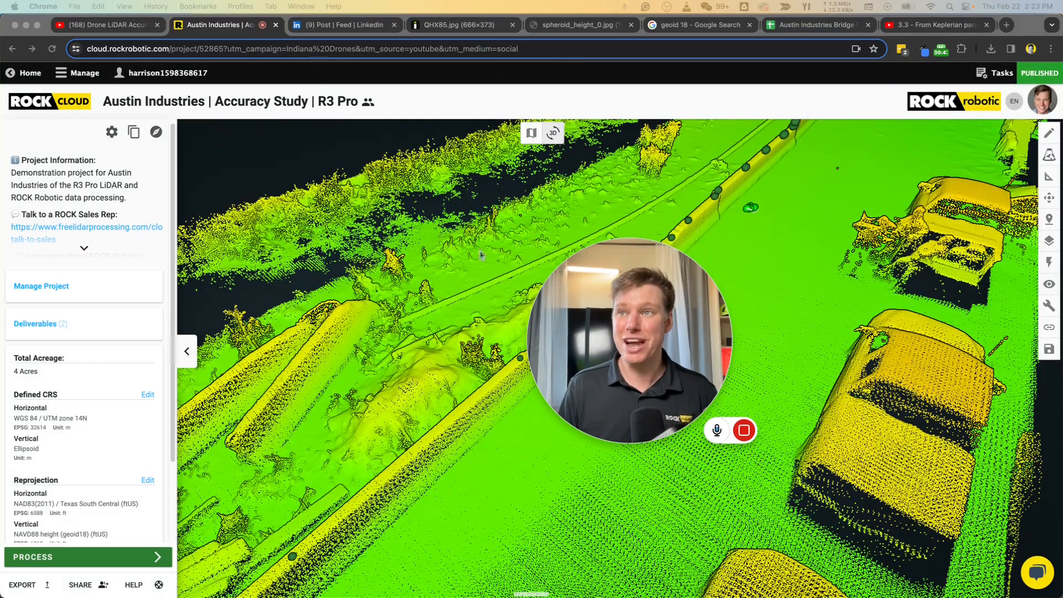
pyautogui.moveTo(342, 25)
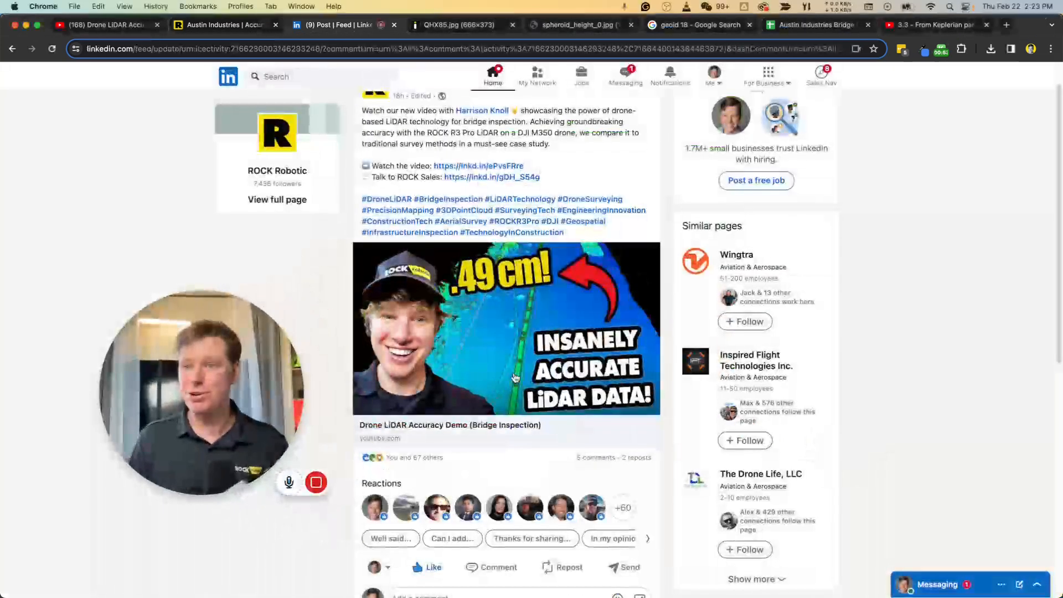
# Scroll the LinkedIn post down to the surveyor's accuracy challenge and the founder's reply.
pyautogui.scroll(-3)
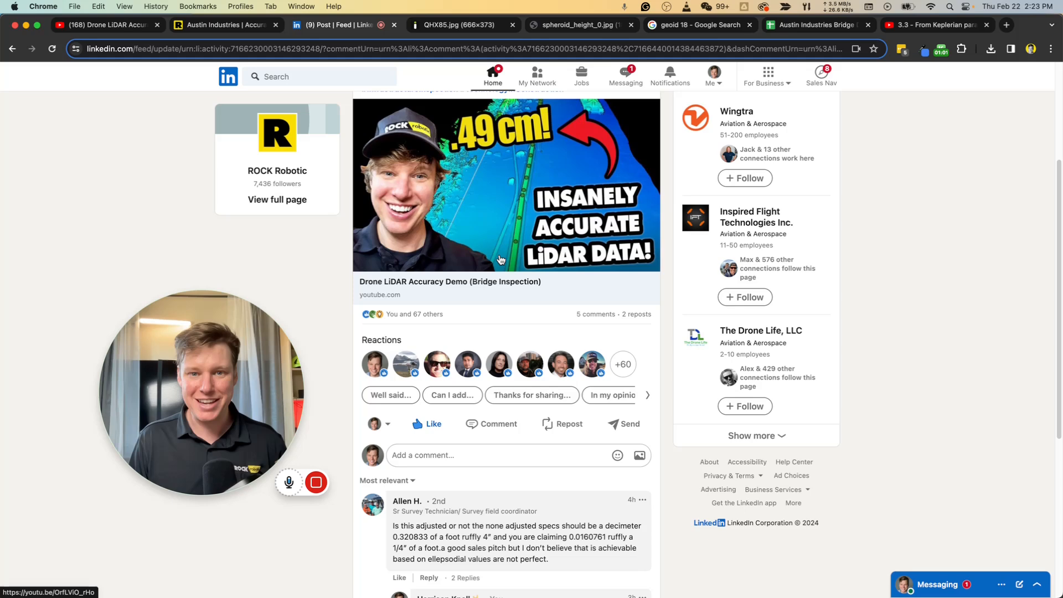
pyautogui.scroll(-3)
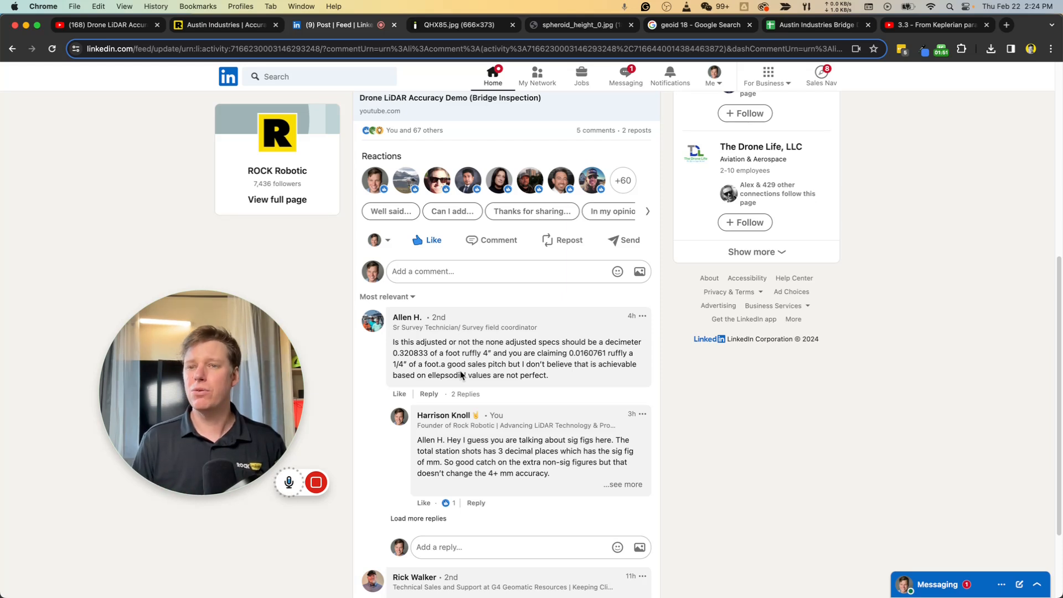
# Return to the Austin Industries ROCK Cloud tab showing the bridge point cloud.
pyautogui.click(224, 25)
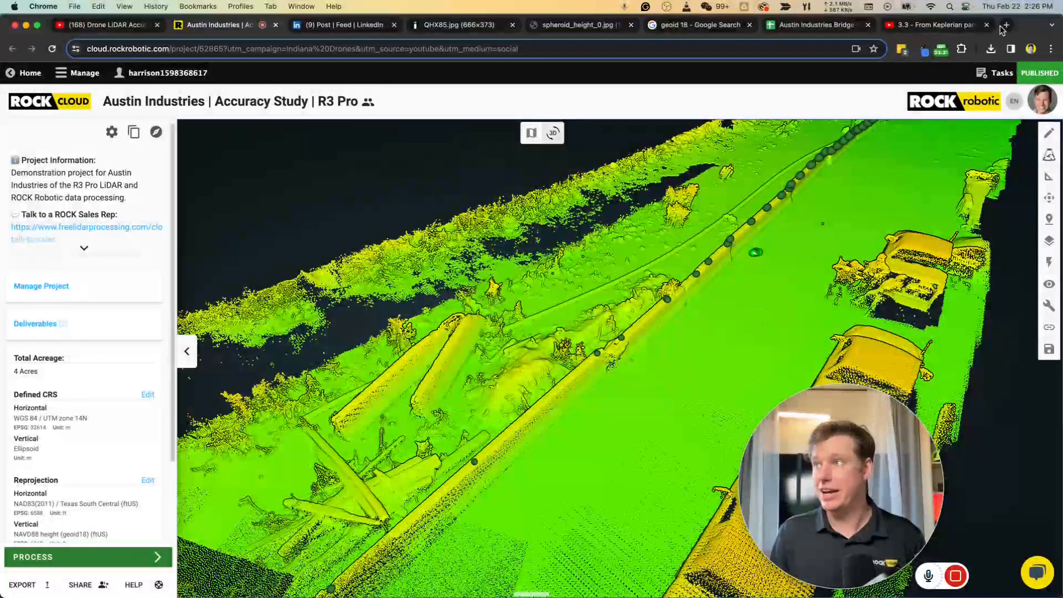
# Open a new browser tab to search Google for "total station".
pyautogui.click(1006, 25)
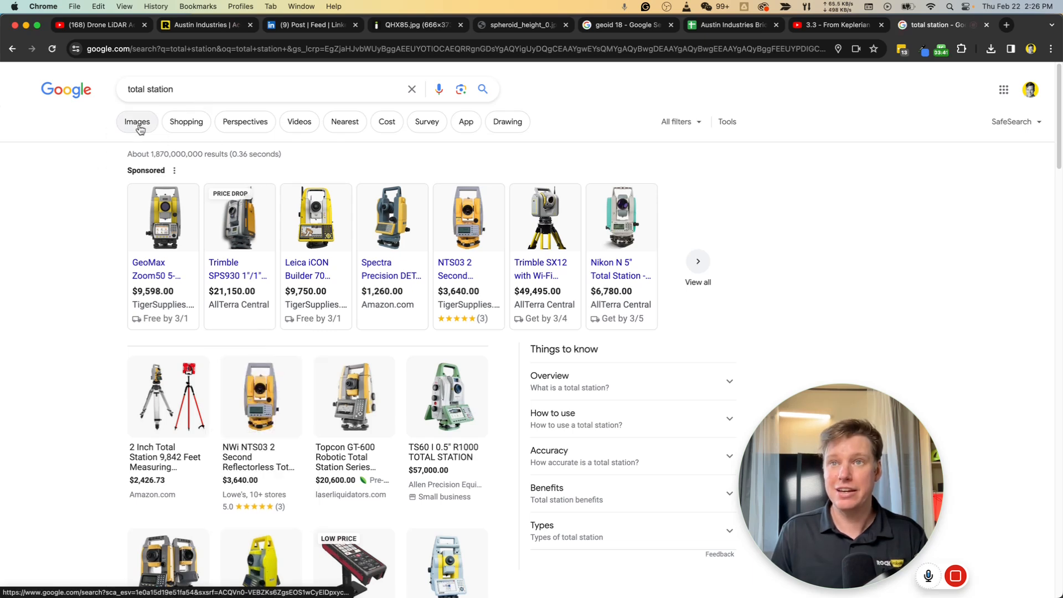
pyautogui.click(137, 121)
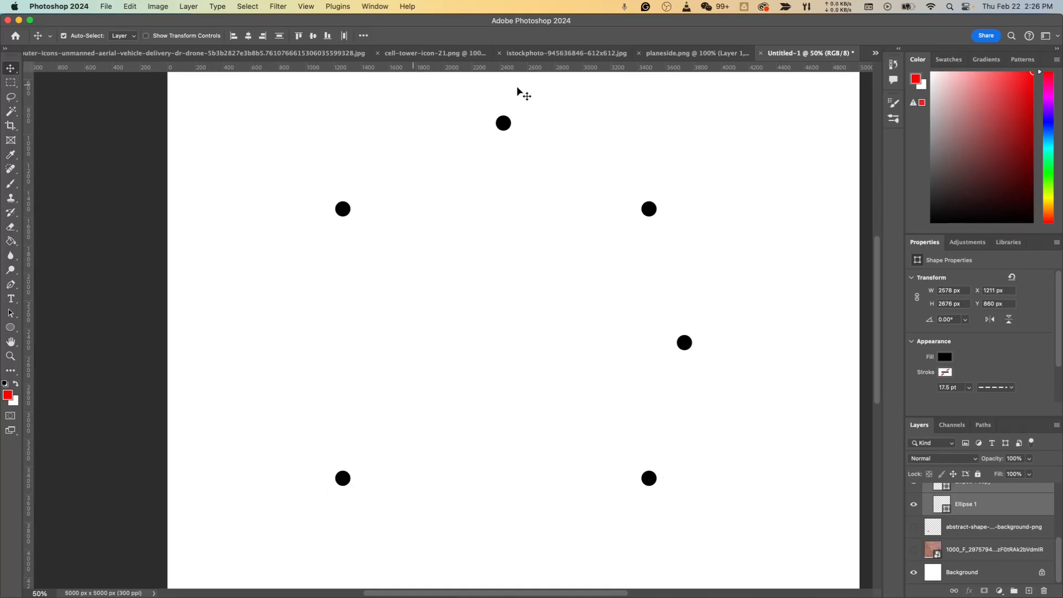
pyautogui.moveTo(437, 473)
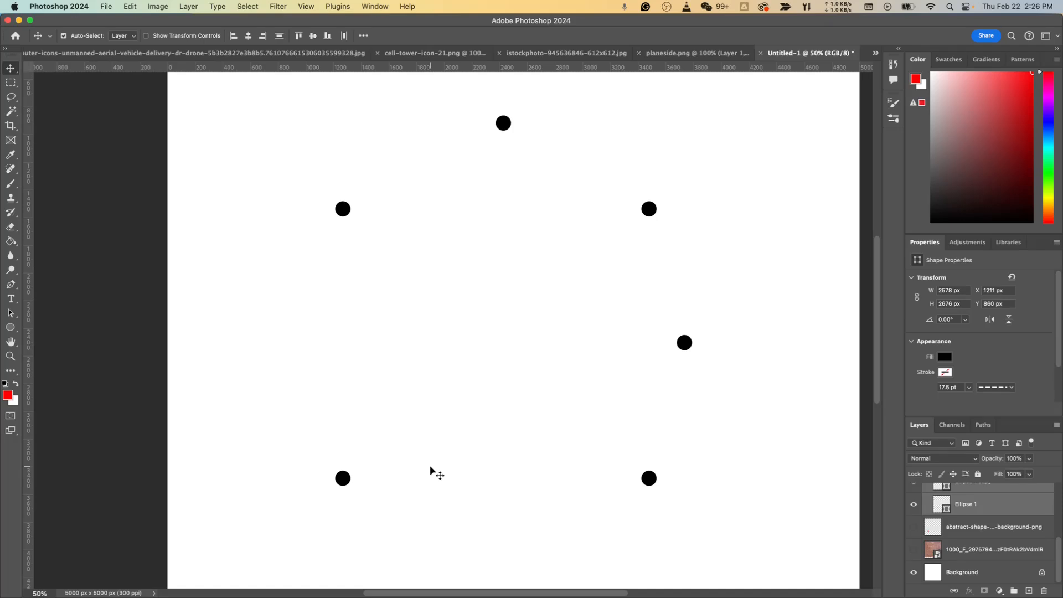
pyautogui.moveTo(598, 415)
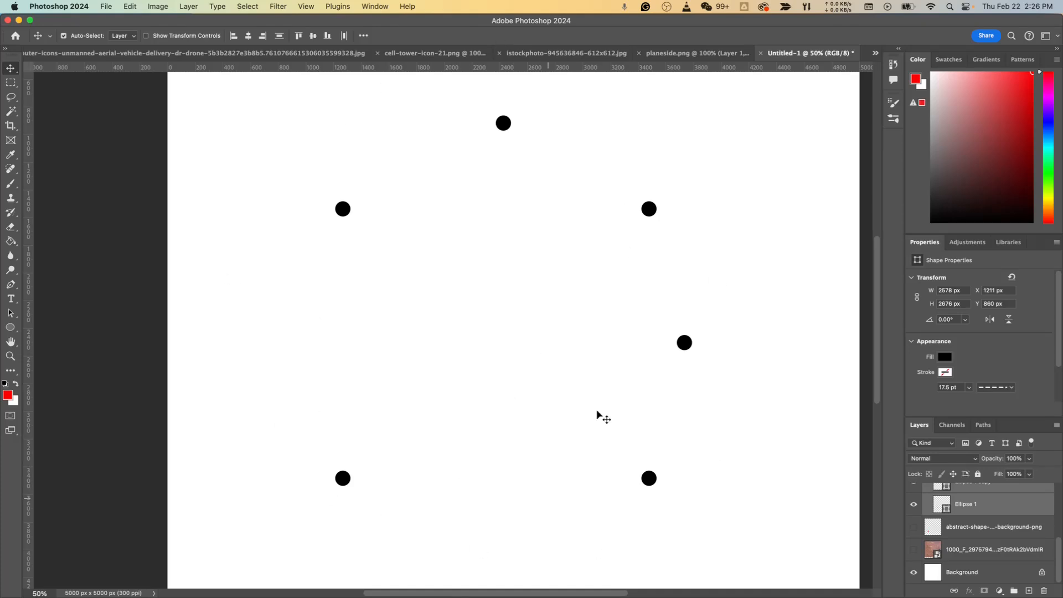
pyautogui.moveTo(471, 429)
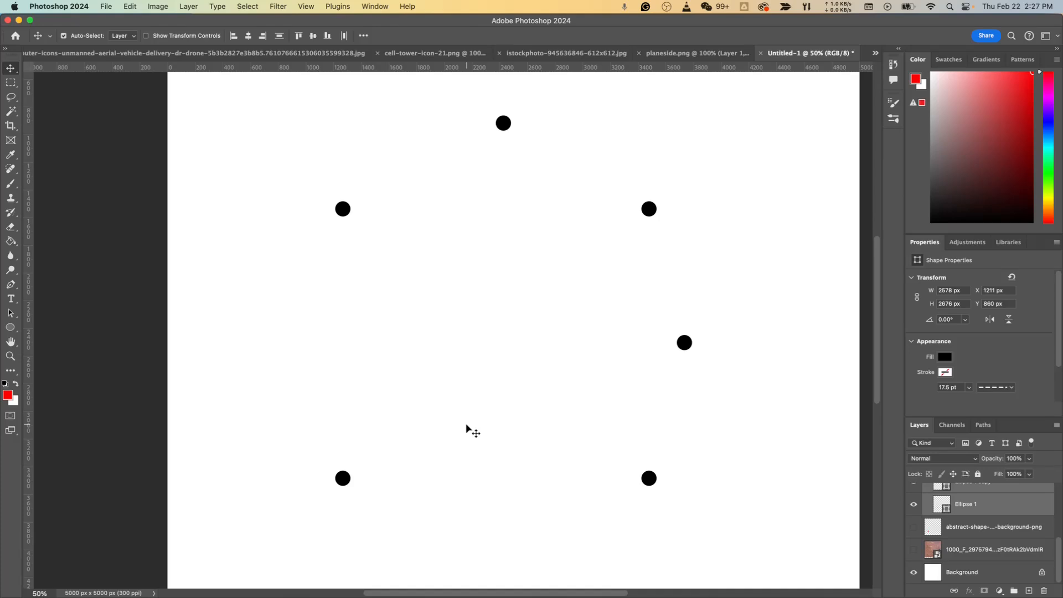
# Make the aerial dirt-and-bulldozer photo layer visible behind the six black dots.
pyautogui.click(913, 550)
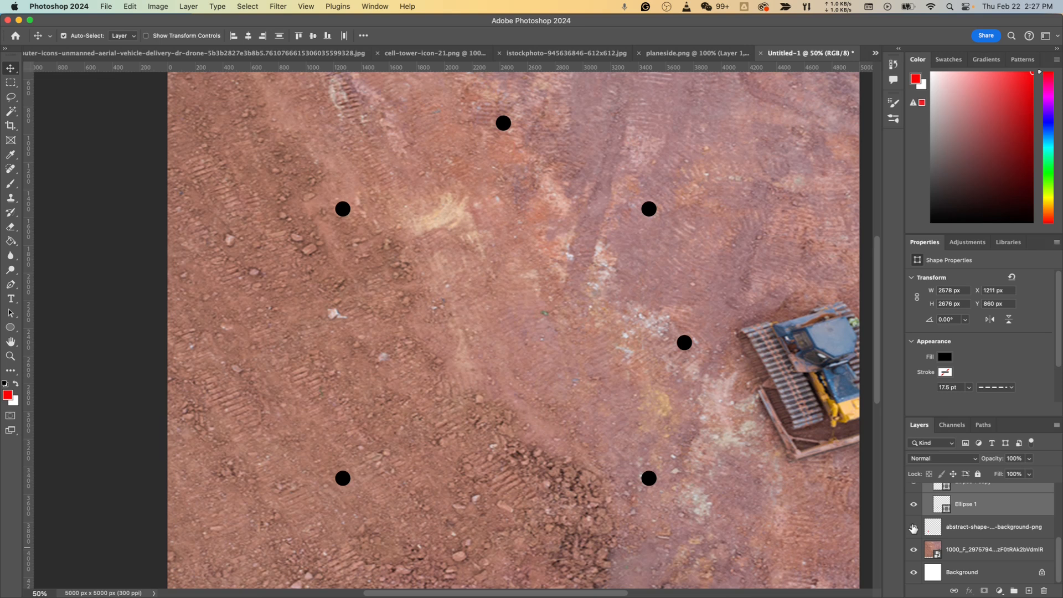
# Show the red X layer and move the dots so the lower-left dot sits on it.
pyautogui.click(319, 528)
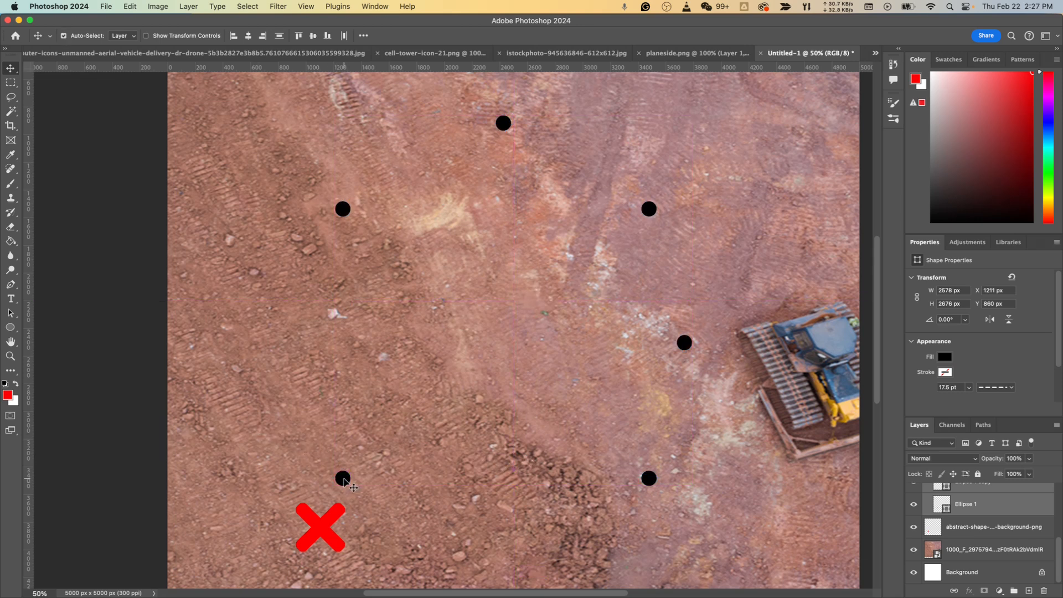
pyautogui.moveTo(344, 478); pyautogui.dragTo(322, 510)
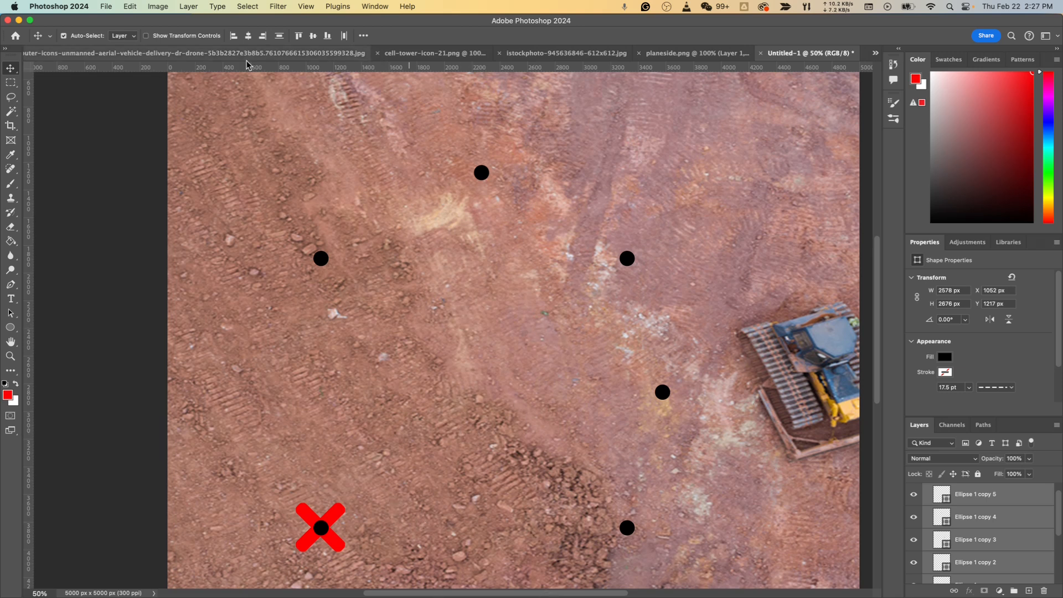
pyautogui.moveTo(407, 524)
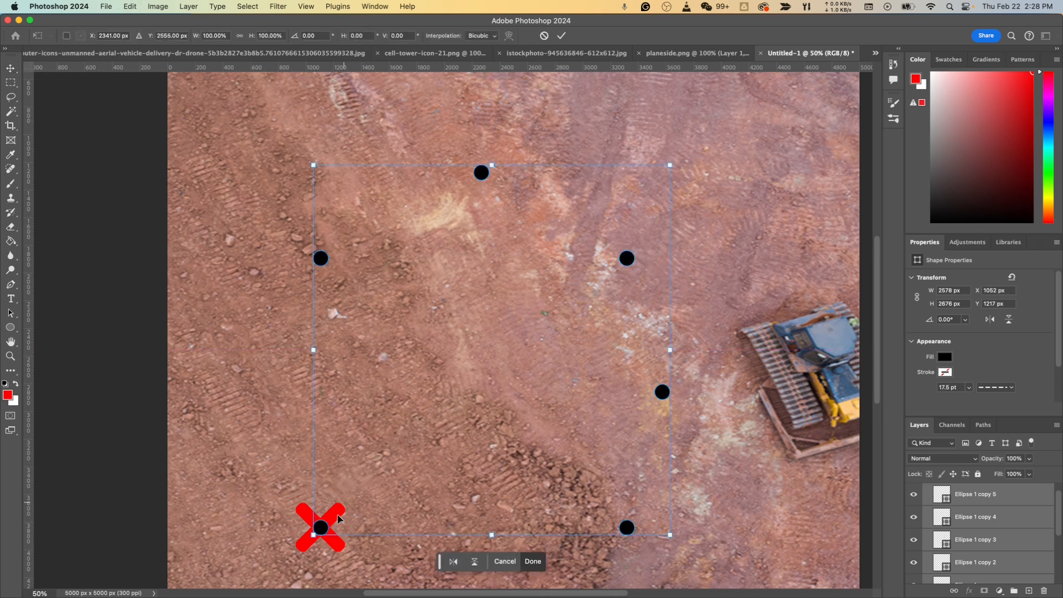
pyautogui.moveTo(320, 531)
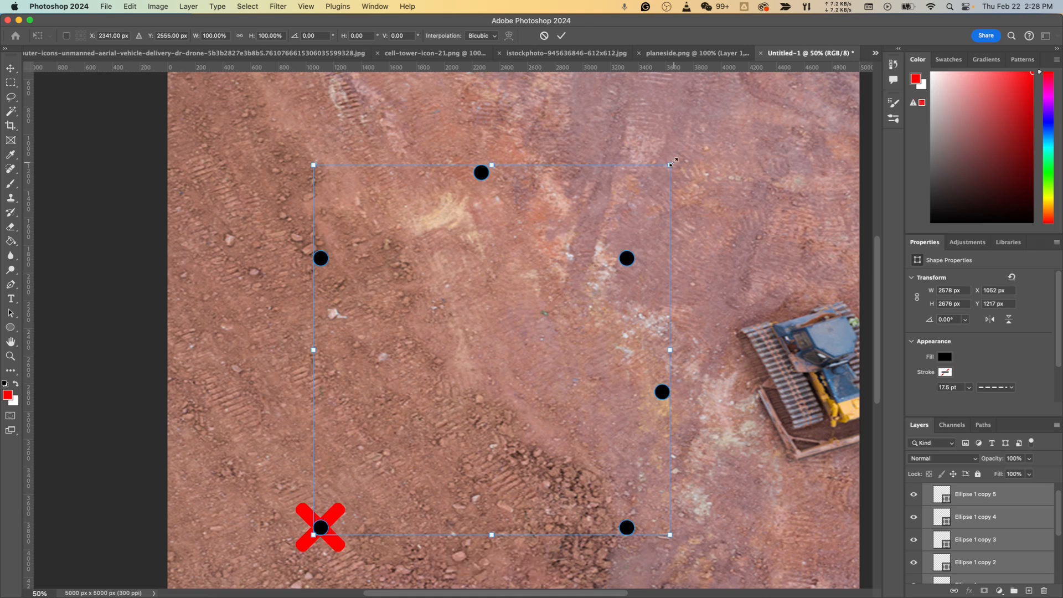
# Scale up the six-dot pattern by its top-right handle, keeping the lower-left dot on the X.
pyautogui.moveTo(670, 165); pyautogui.dragTo(753, 88)
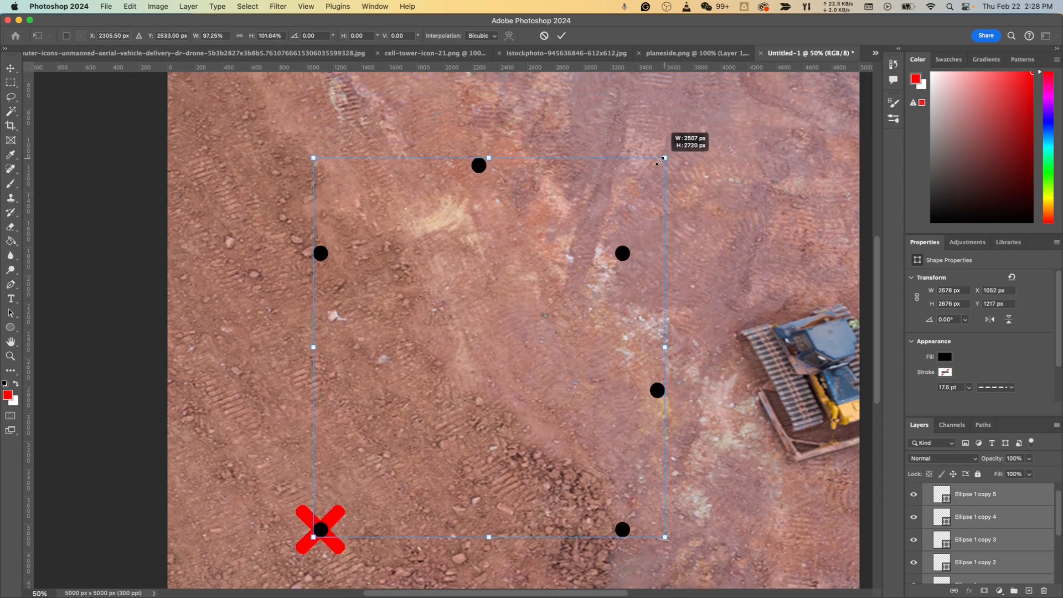
pyautogui.moveTo(663, 159); pyautogui.dragTo(778, 117)
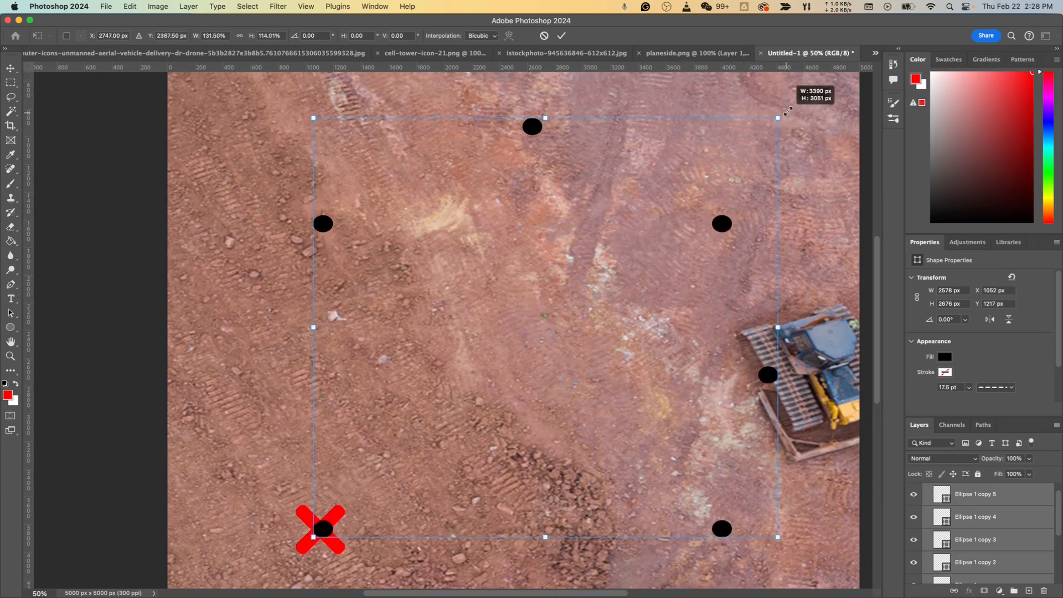
pyautogui.moveTo(779, 115); pyautogui.dragTo(723, 136)
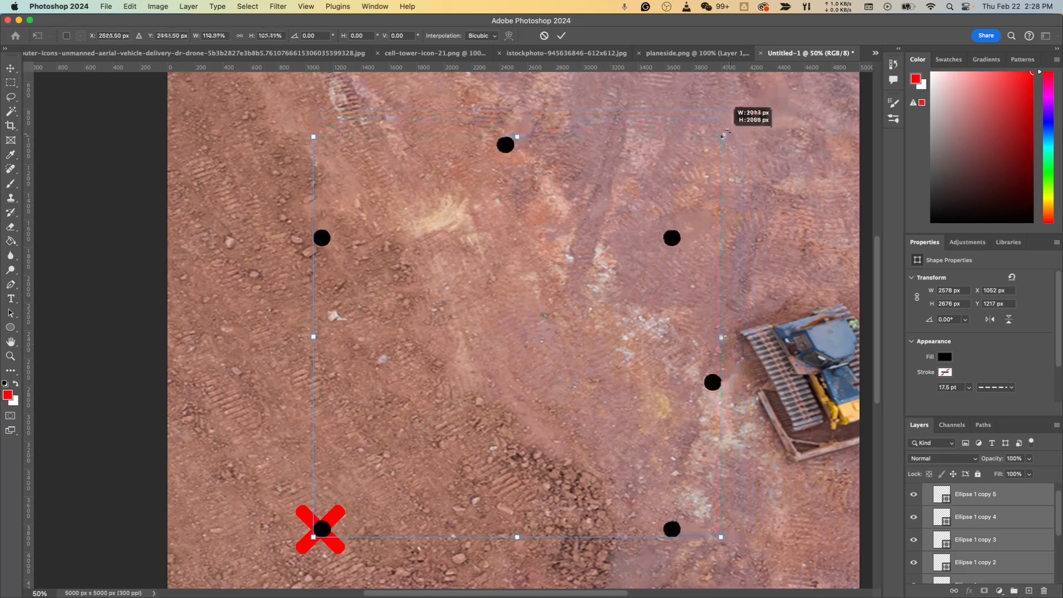
pyautogui.moveTo(722, 135); pyautogui.dragTo(693, 143)
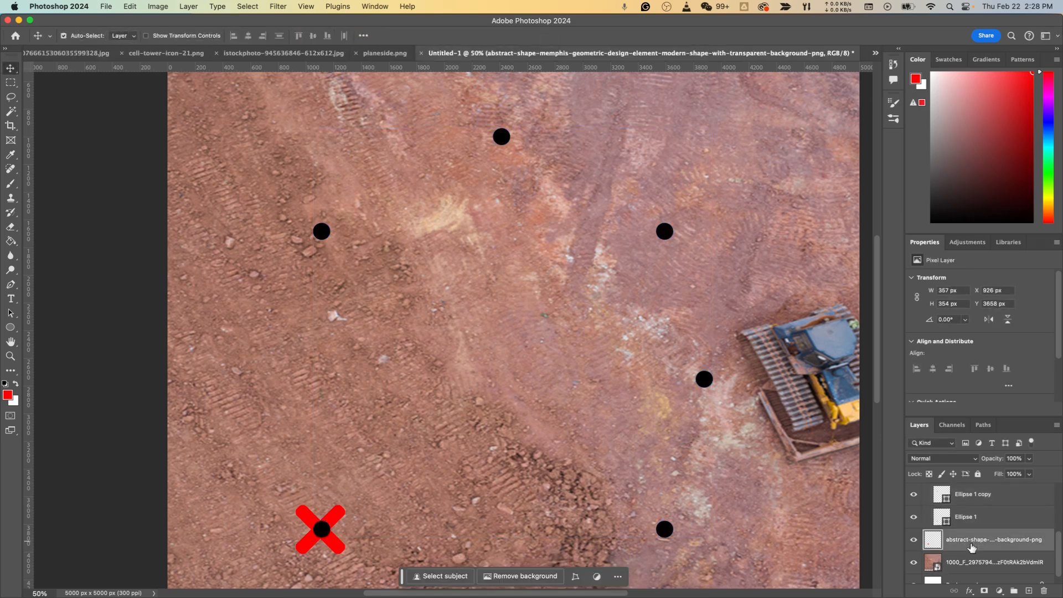
# Duplicate the red X layer and place the copy beside the lower-right dot.
pyautogui.rightClick(995, 539)
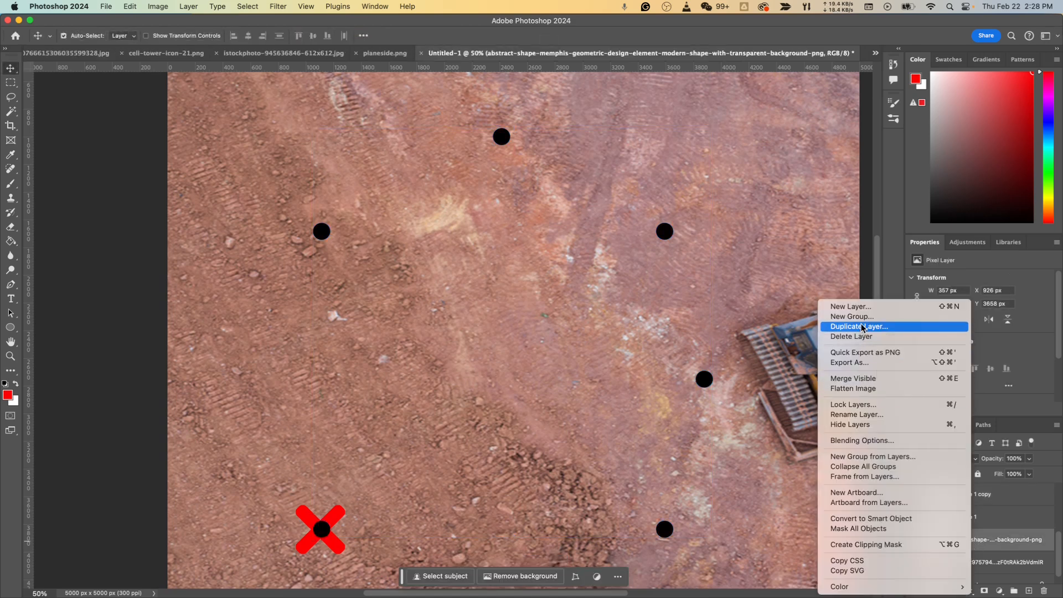
pyautogui.click(858, 326)
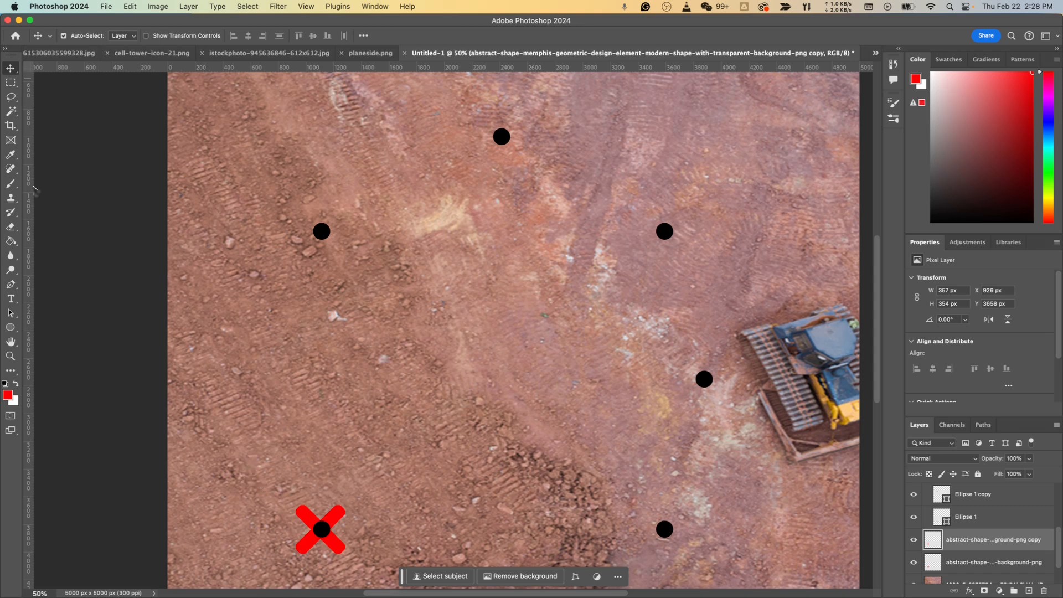
pyautogui.moveTo(321, 530); pyautogui.dragTo(627, 529)
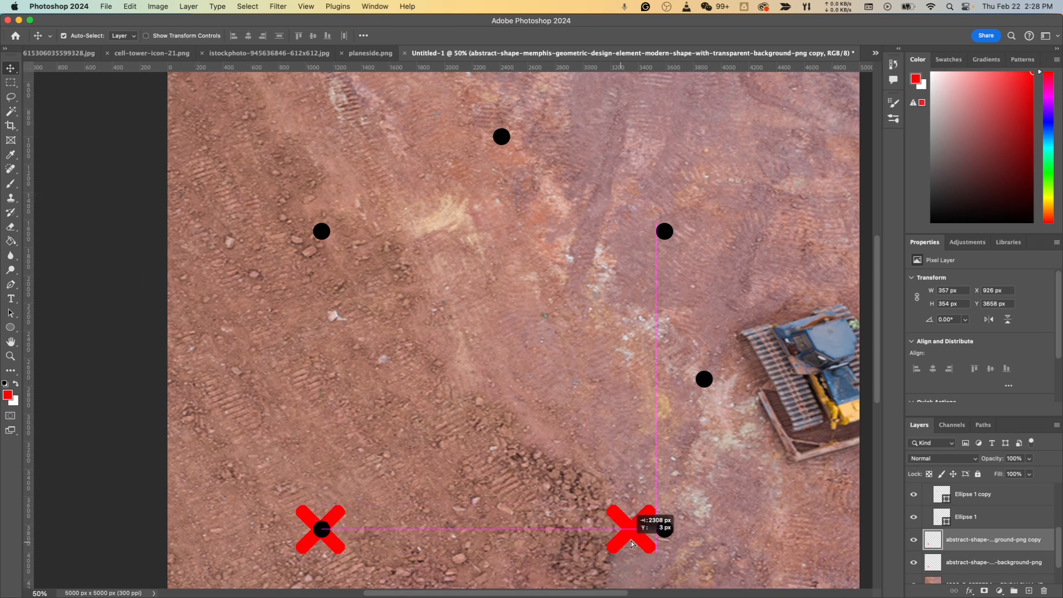
pyautogui.moveTo(634, 529); pyautogui.dragTo(692, 546)
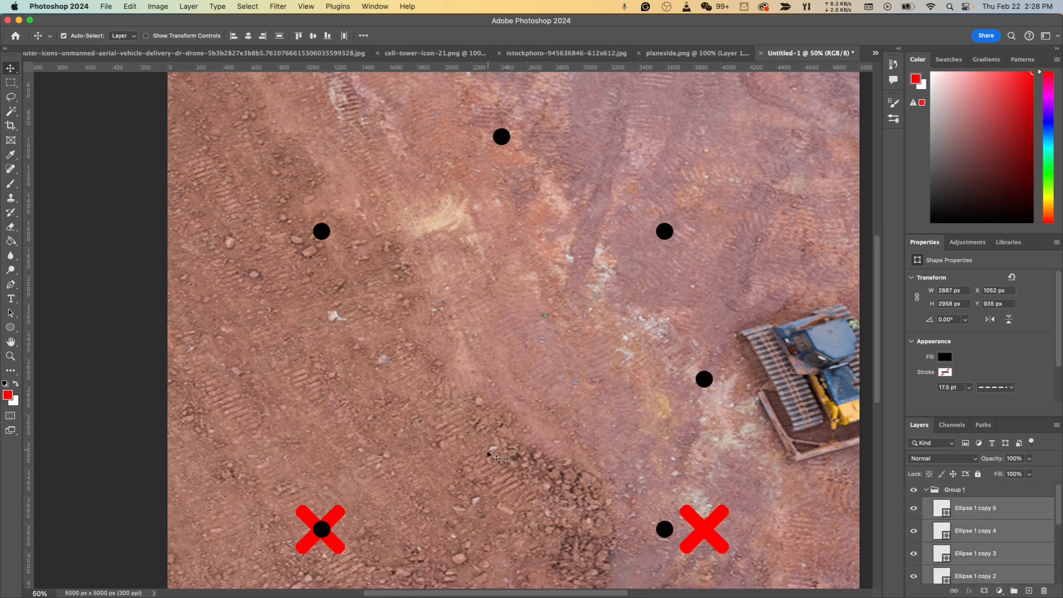
pyautogui.press('cmd+t')
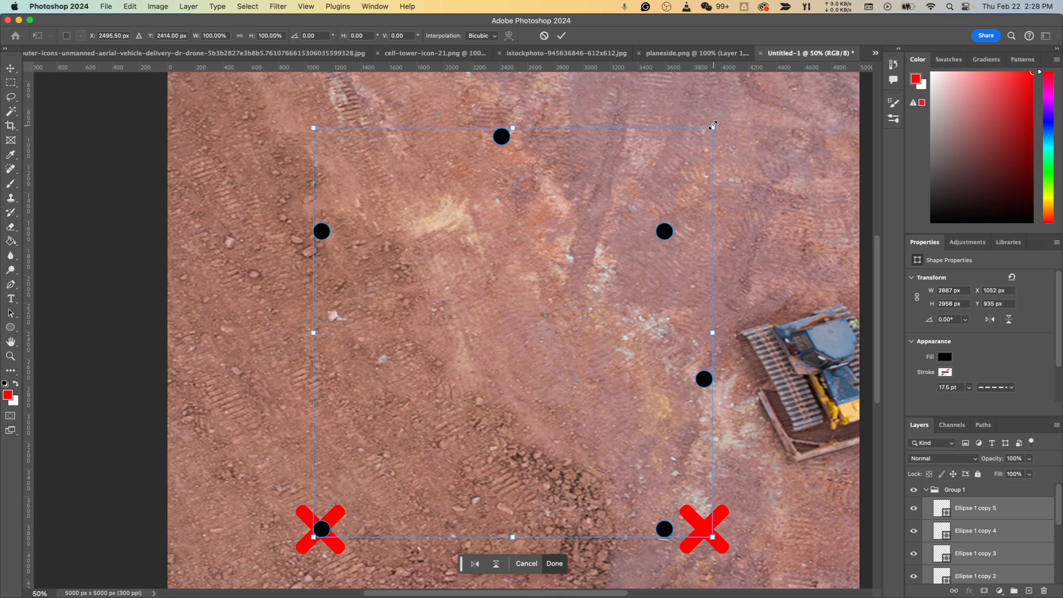
# Stretch the Group 1 dots wider so the lower-right dot reaches the second red X.
pyautogui.moveTo(712, 127); pyautogui.dragTo(752, 115)
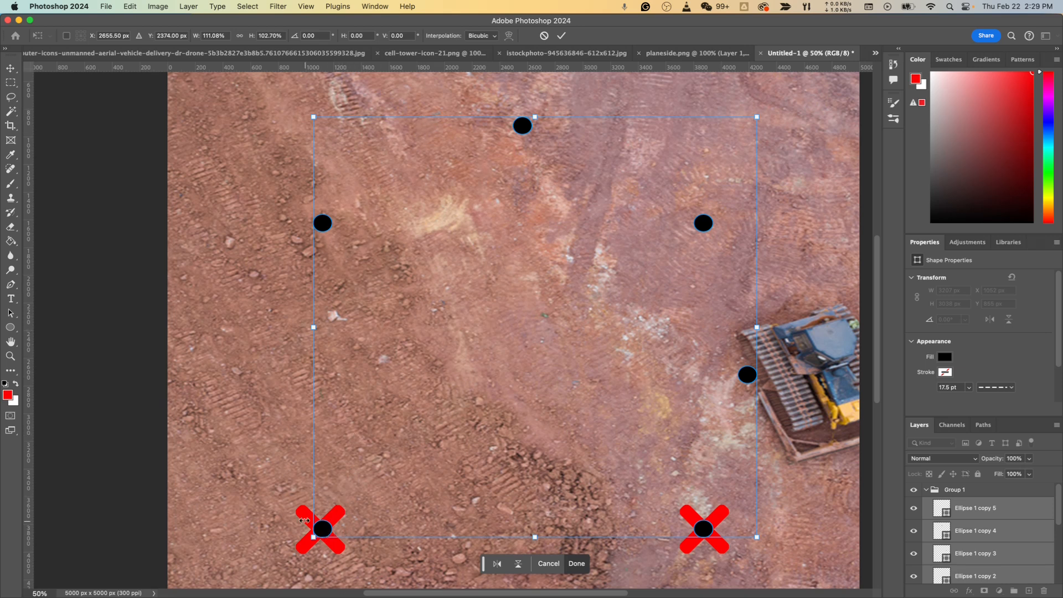
pyautogui.moveTo(322, 531)
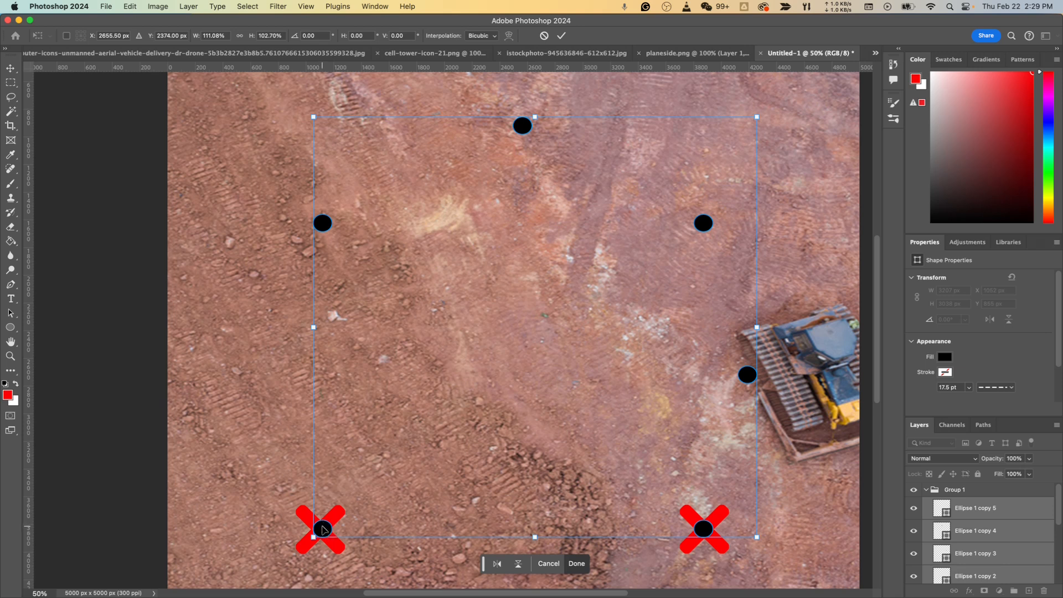
pyautogui.moveTo(722, 536)
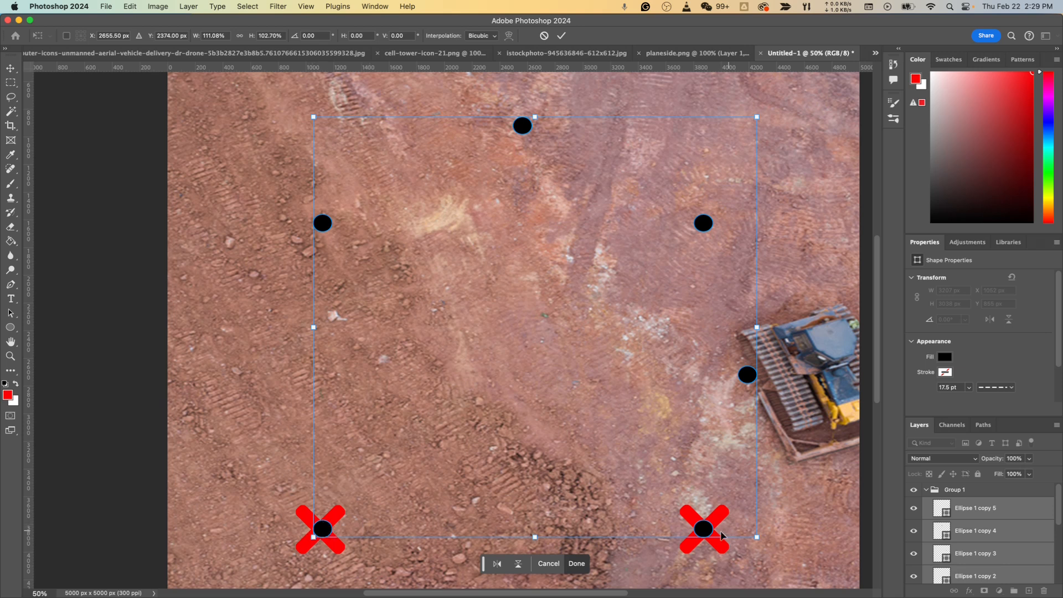
pyautogui.moveTo(665, 173)
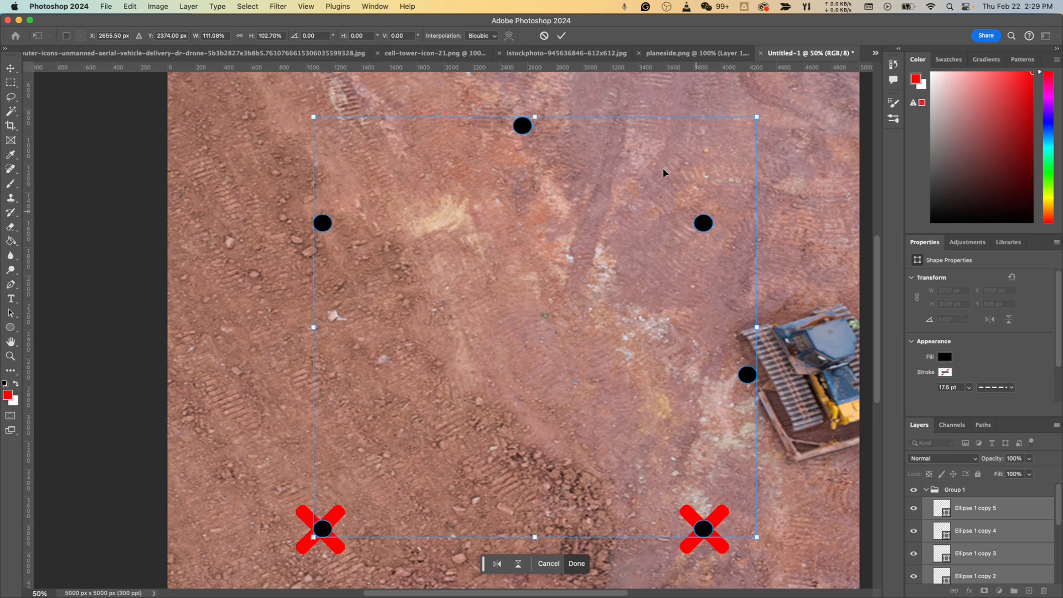
pyautogui.moveTo(332, 277)
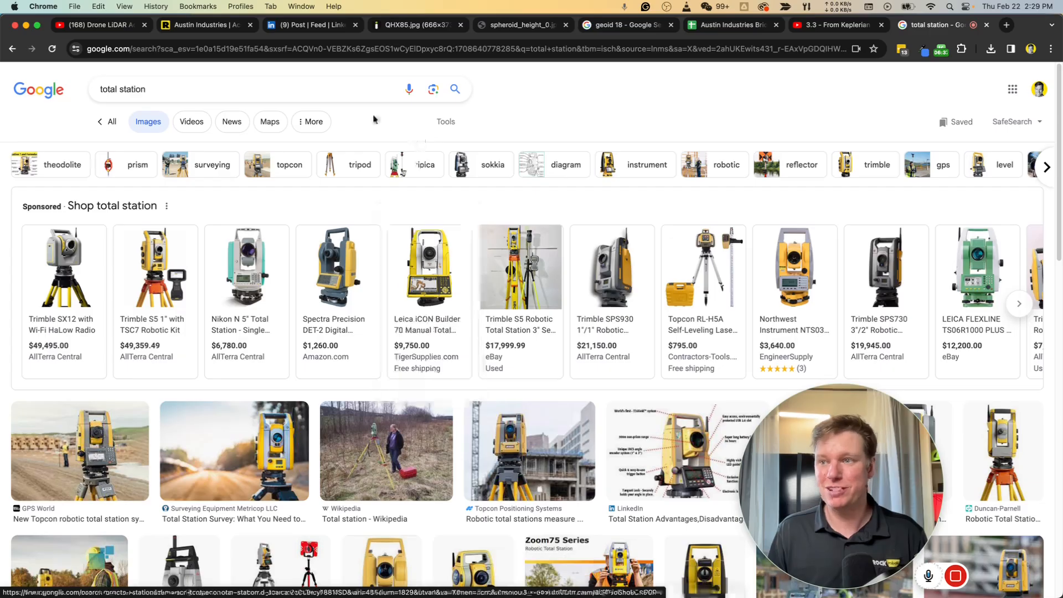
# Switch from Google Images back to the Austin Industries ROCK Cloud project tab.
pyautogui.click(203, 25)
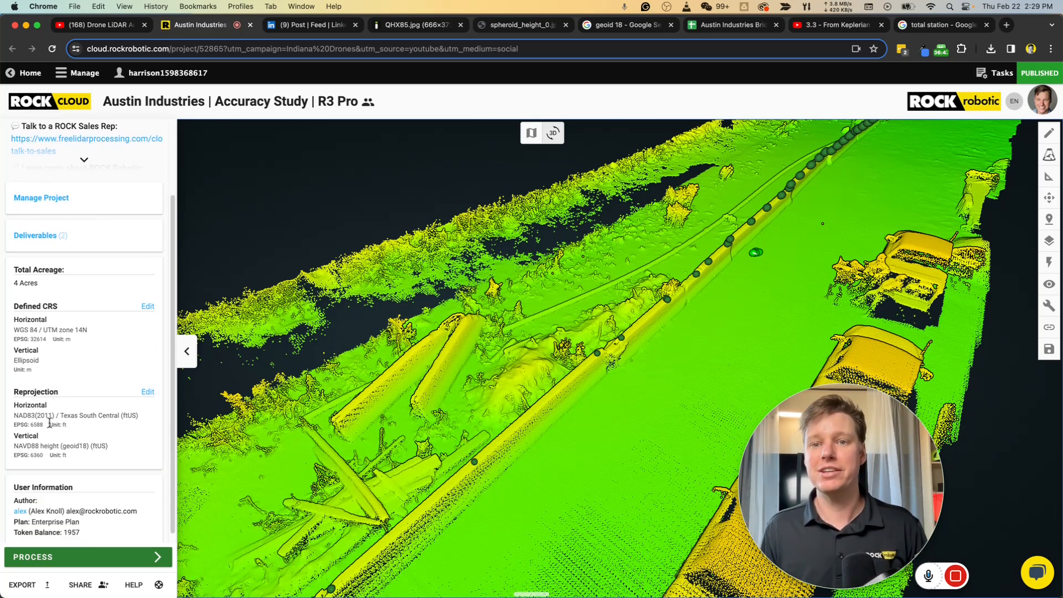
# Open the Reprojection settings: NAD83(2011) Texas South Central horizontal, NAVD88 geoid18 vertical.
pyautogui.scroll(-3)
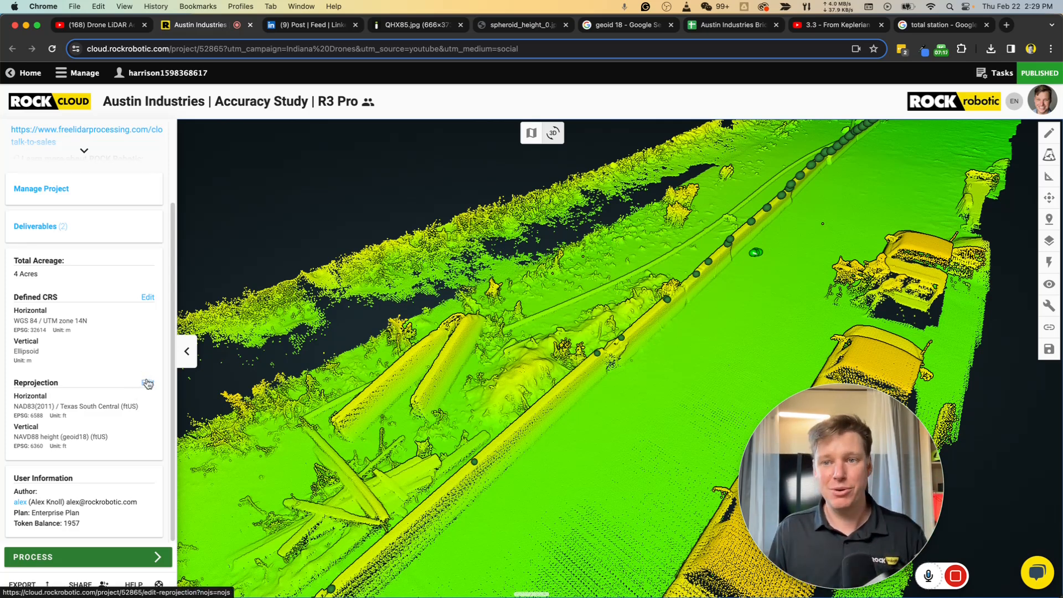
pyautogui.click(148, 383)
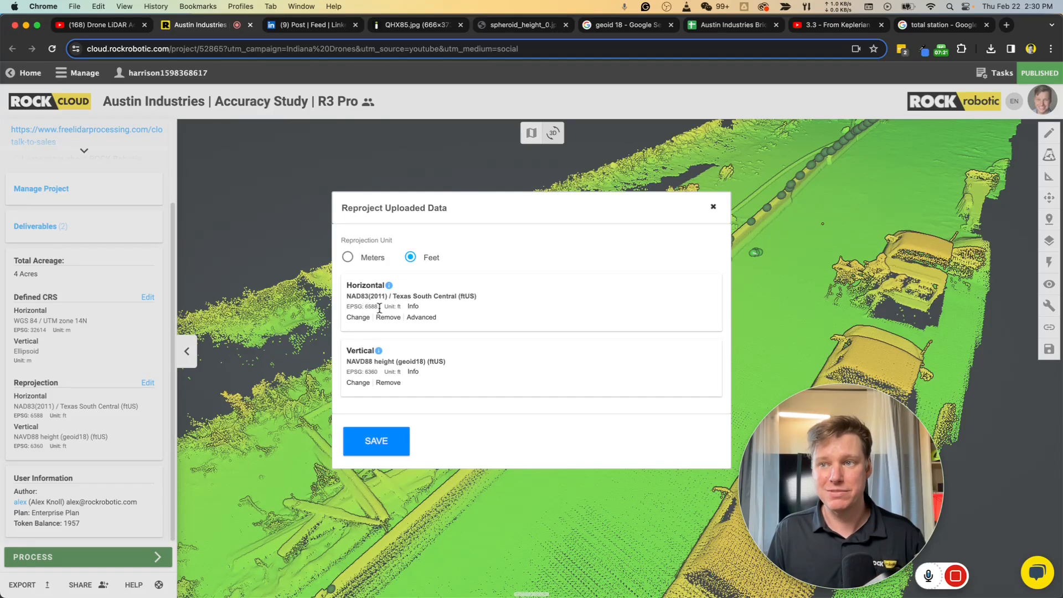
# Show the Combined Scale Factor field under Advanced, then close the reprojection dialog unsaved.
pyautogui.click(421, 317)
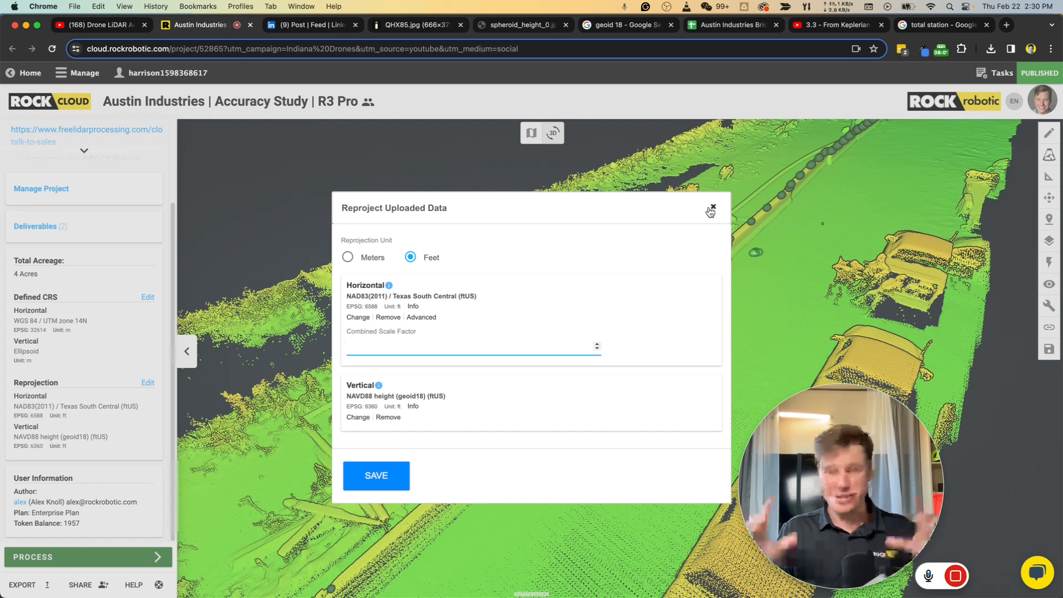
pyautogui.moveTo(710, 208)
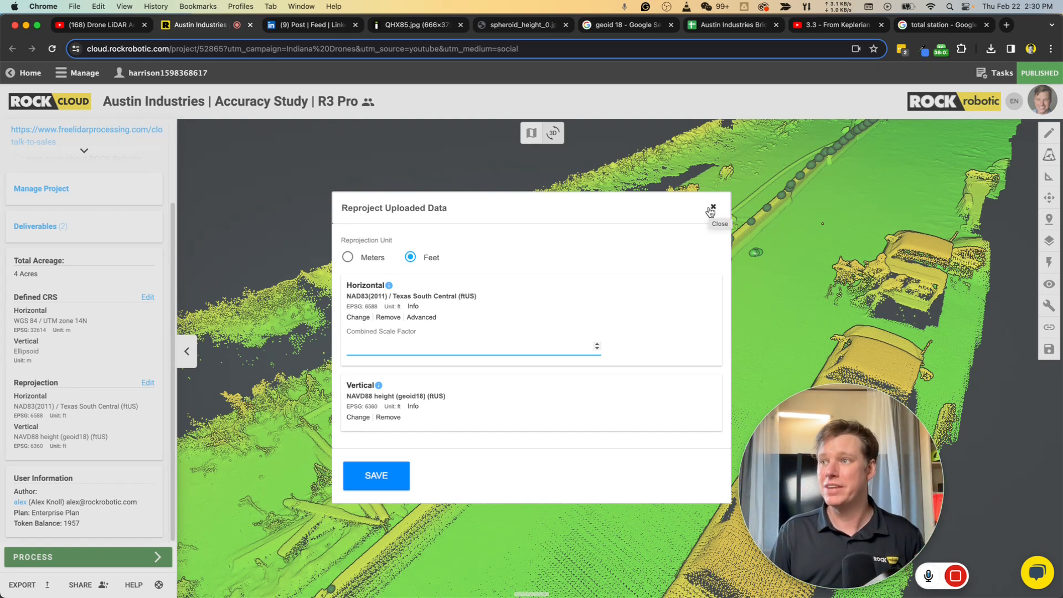
pyautogui.click(711, 208)
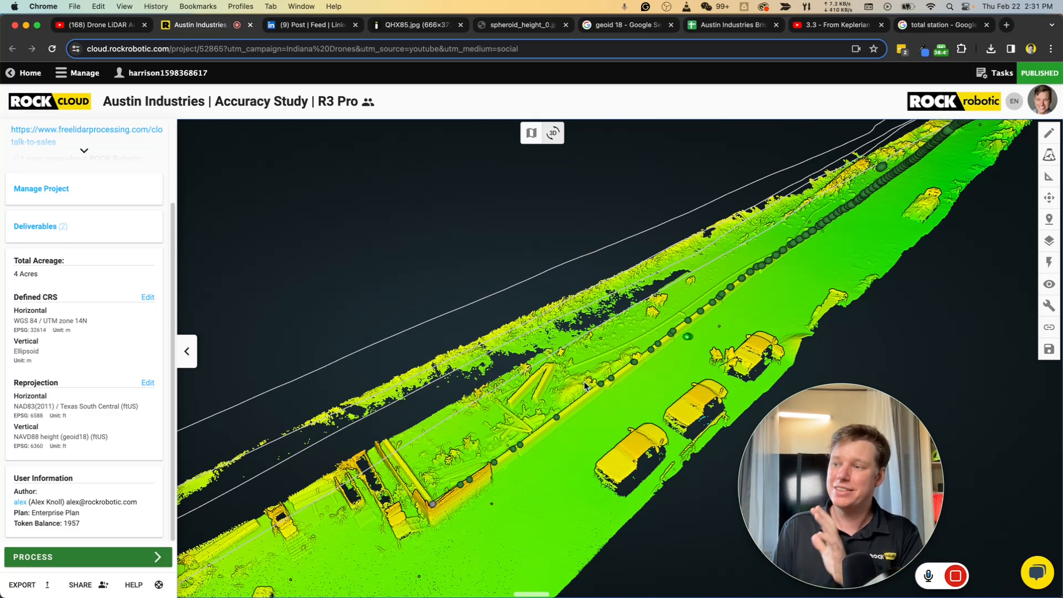
# Pan along the road in the point cloud, then show the QHX85.jpg height diagram.
pyautogui.moveTo(583, 387); pyautogui.dragTo(614, 439)
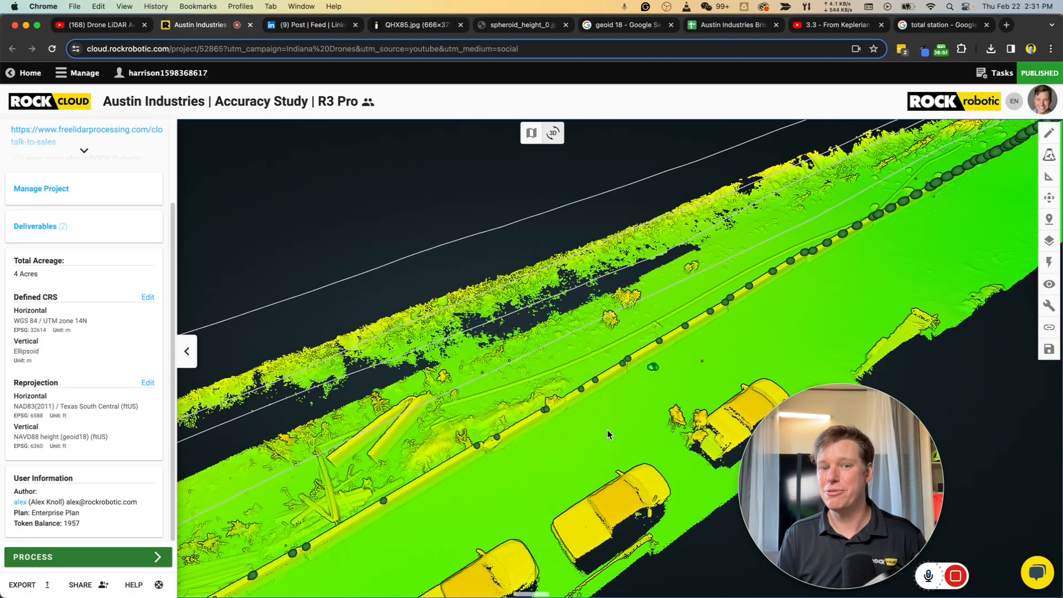
pyautogui.click(414, 25)
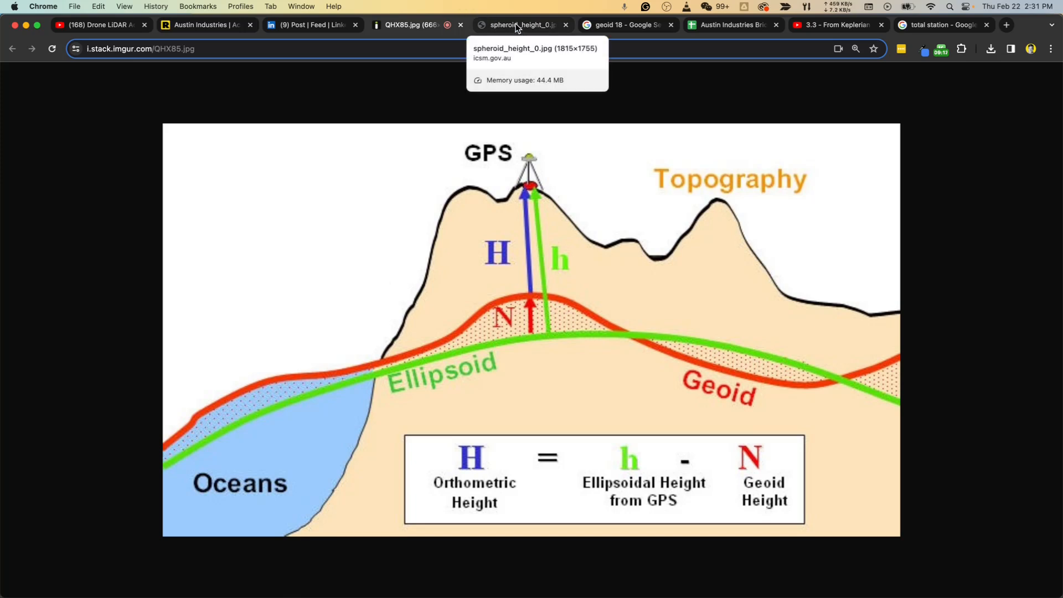
# Compare the spheroid_height_0.jpg and QHX85.jpg diagrams, ending on spheroid_height_0.jpg.
pyautogui.click(519, 25)
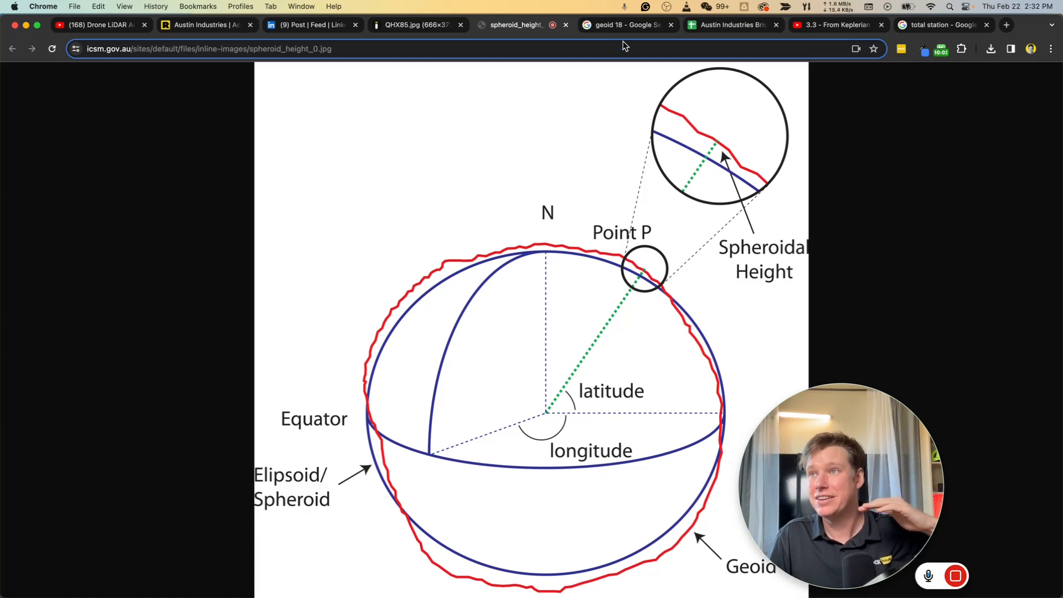
pyautogui.click(412, 25)
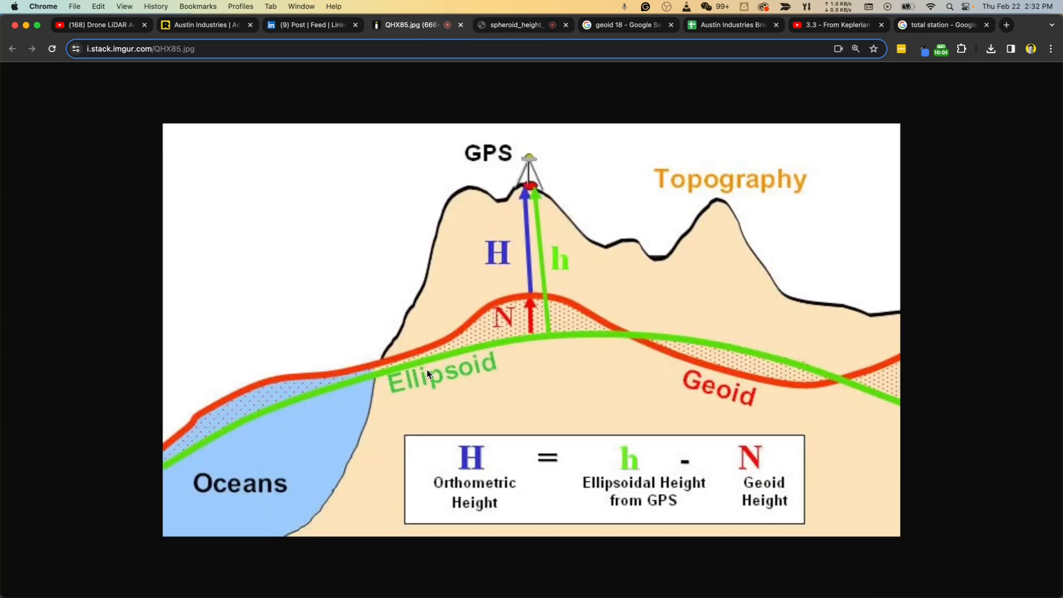
pyautogui.moveTo(555, 252)
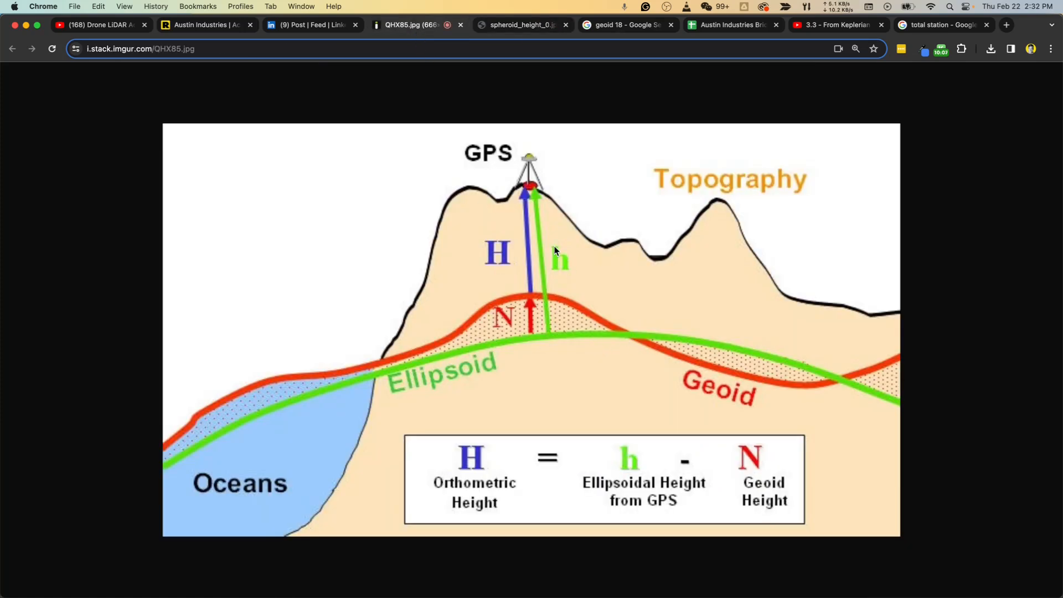
pyautogui.moveTo(539, 202)
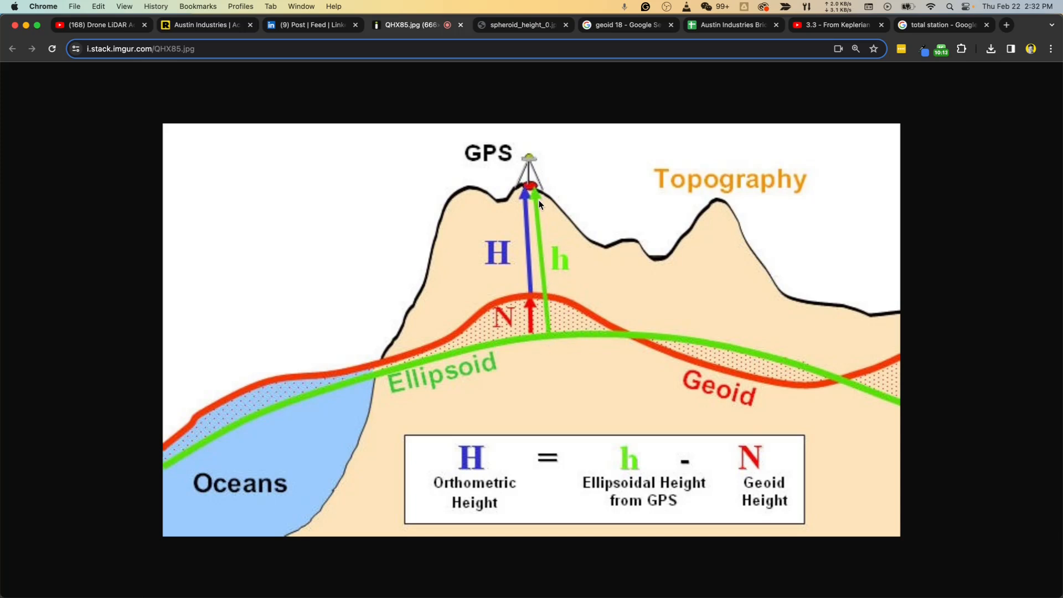
pyautogui.moveTo(312, 25)
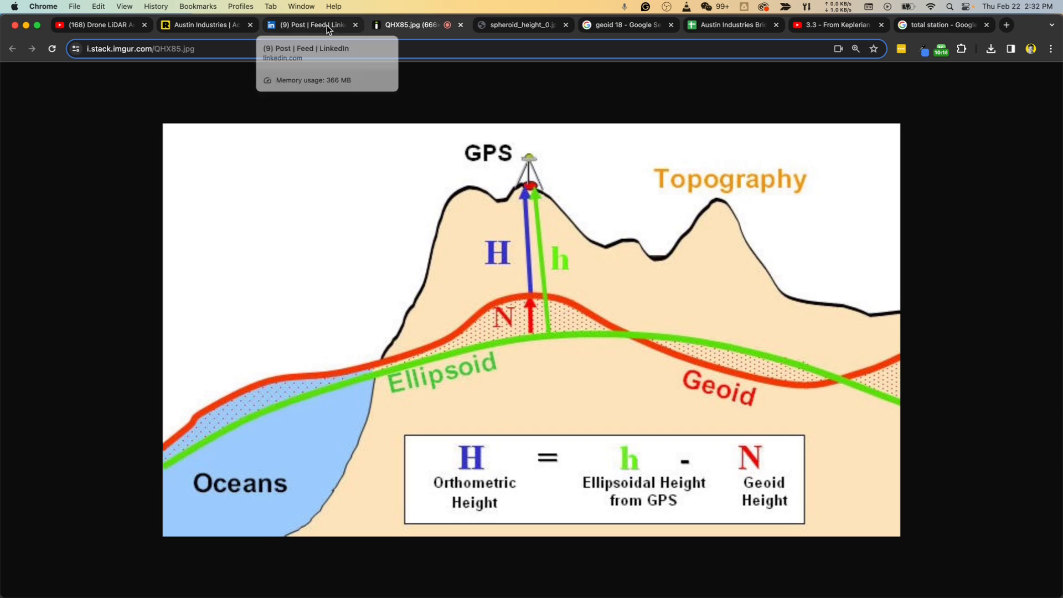
pyautogui.click(519, 24)
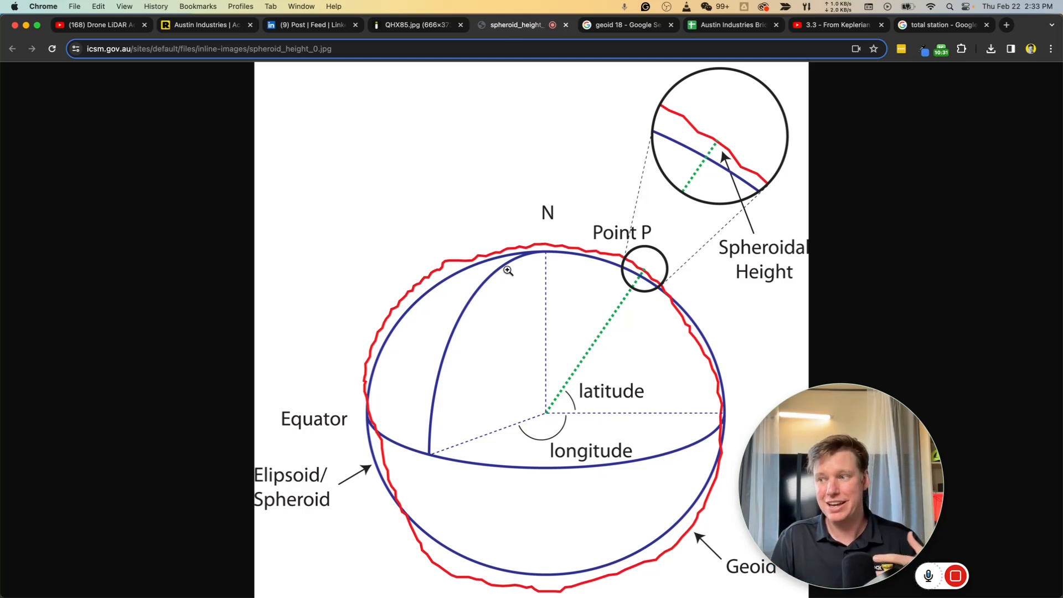
pyautogui.moveTo(688, 81)
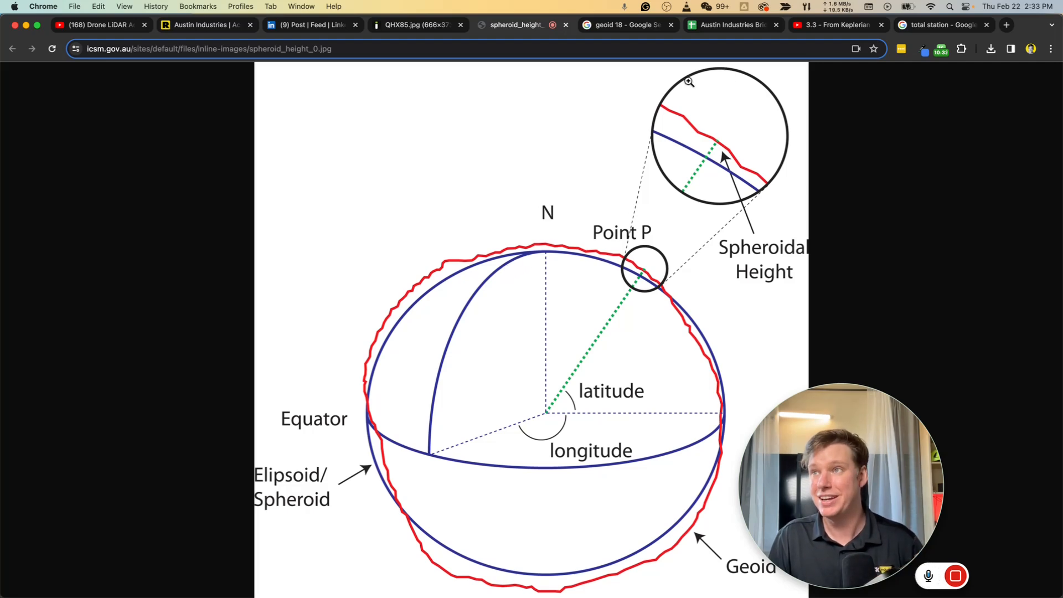
pyautogui.click(625, 25)
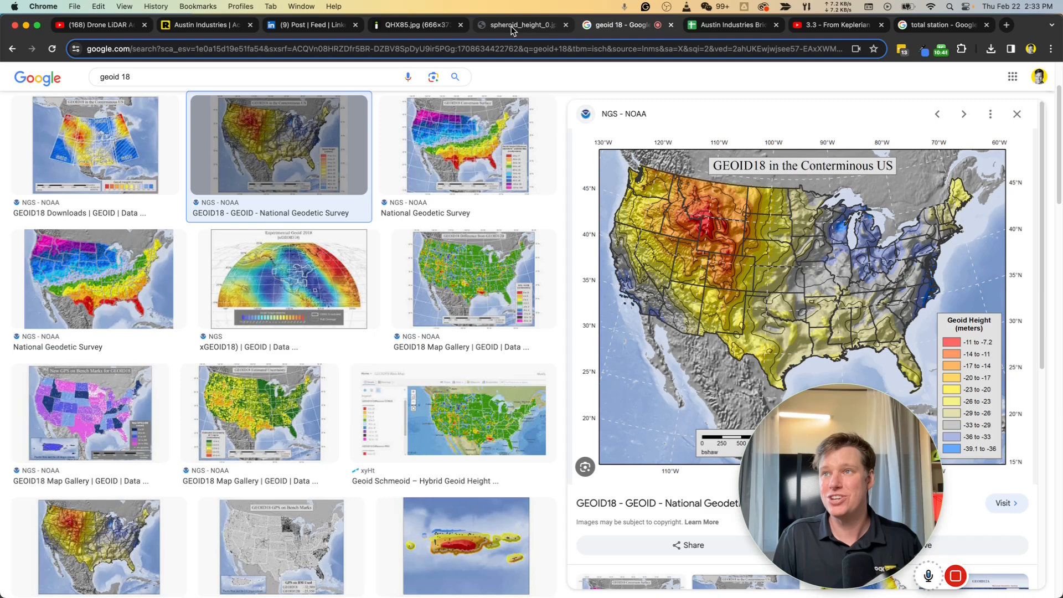
pyautogui.click(519, 25)
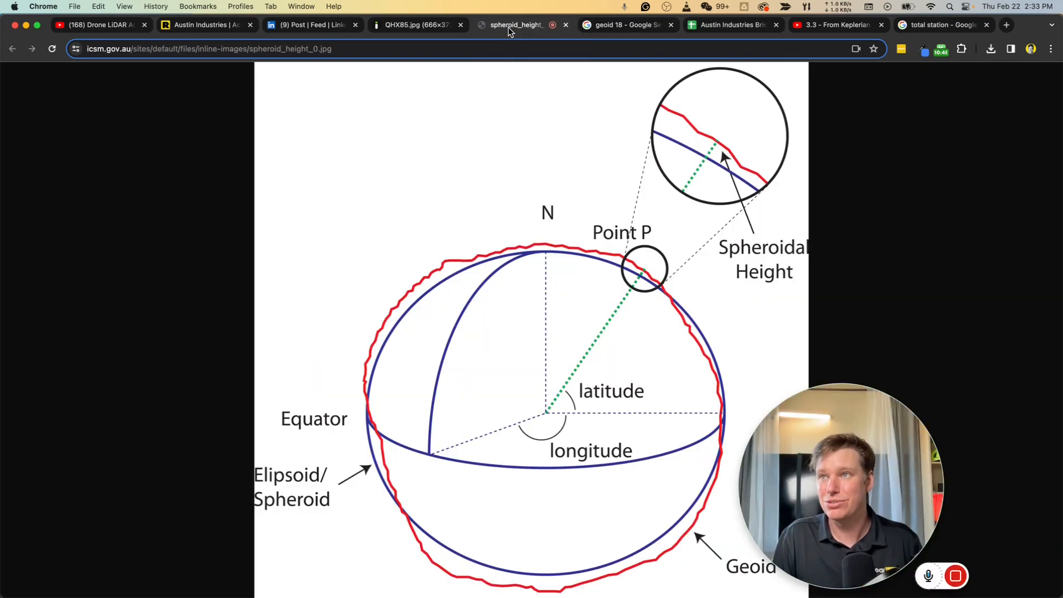
pyautogui.click(414, 25)
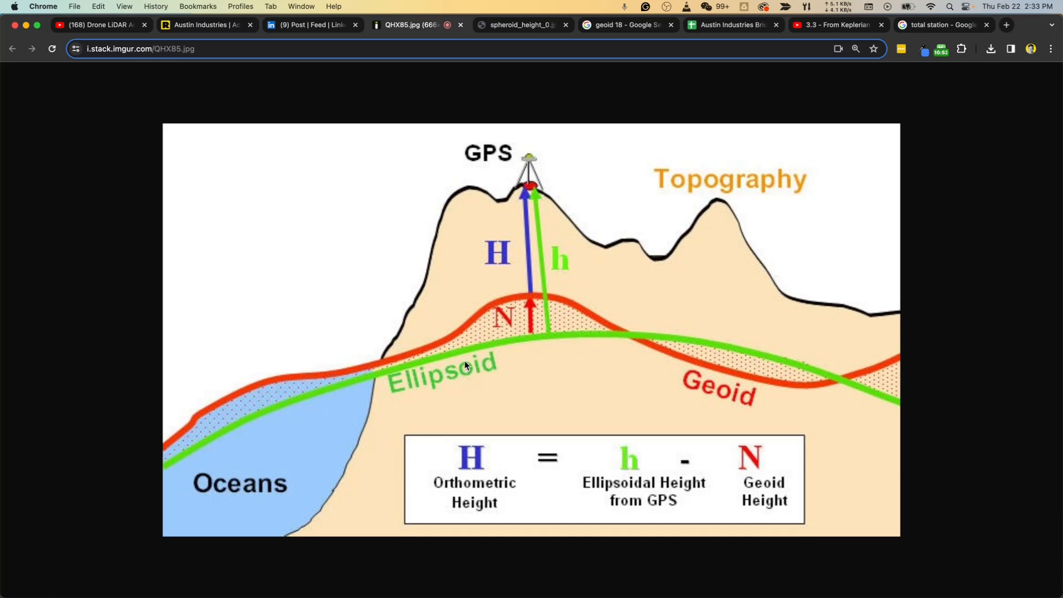
pyautogui.moveTo(603, 348)
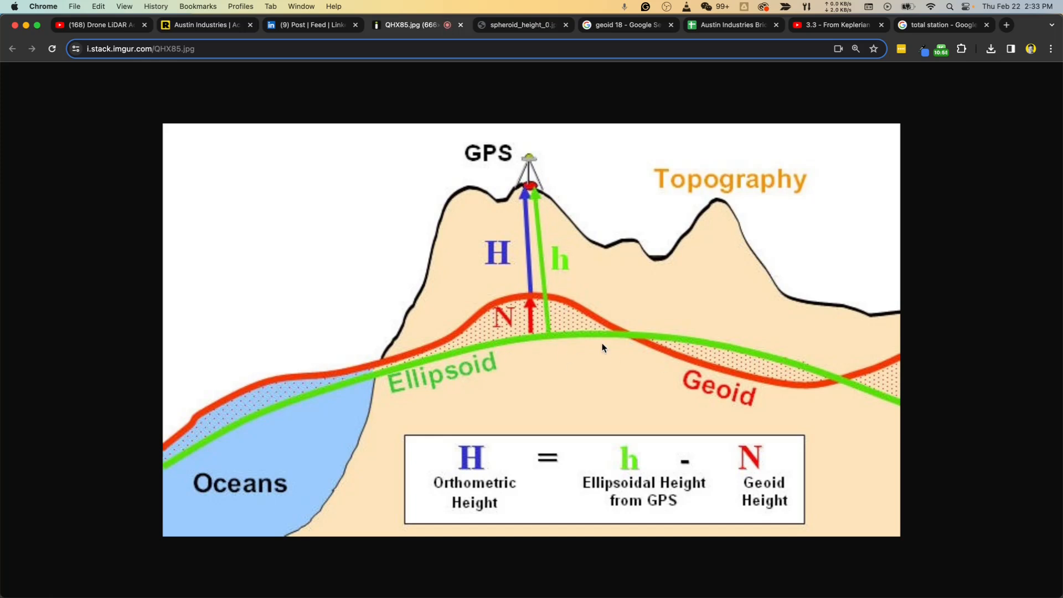
pyautogui.moveTo(528, 306)
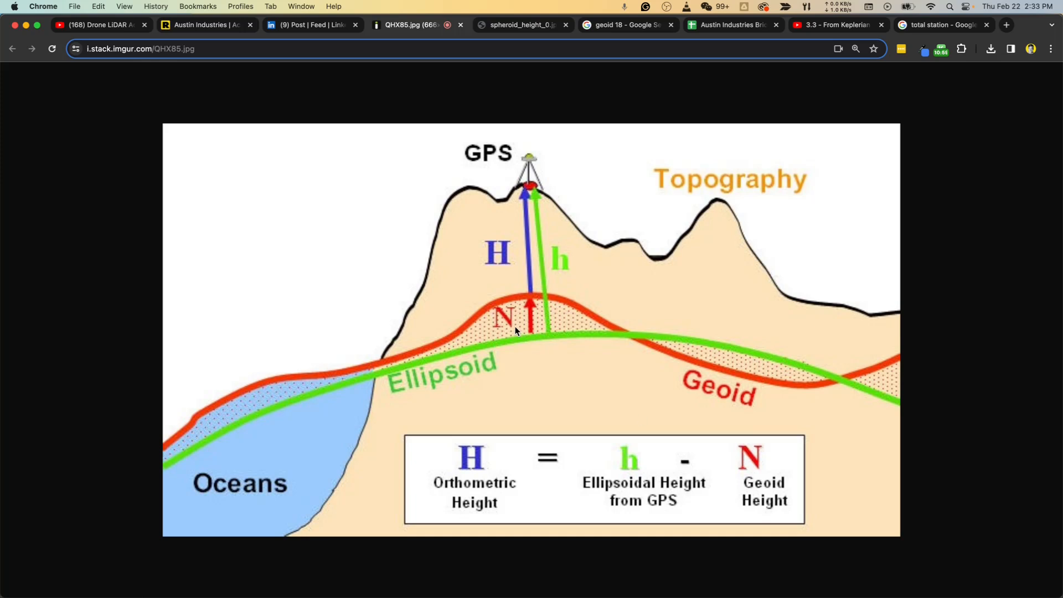
pyautogui.moveTo(494, 263)
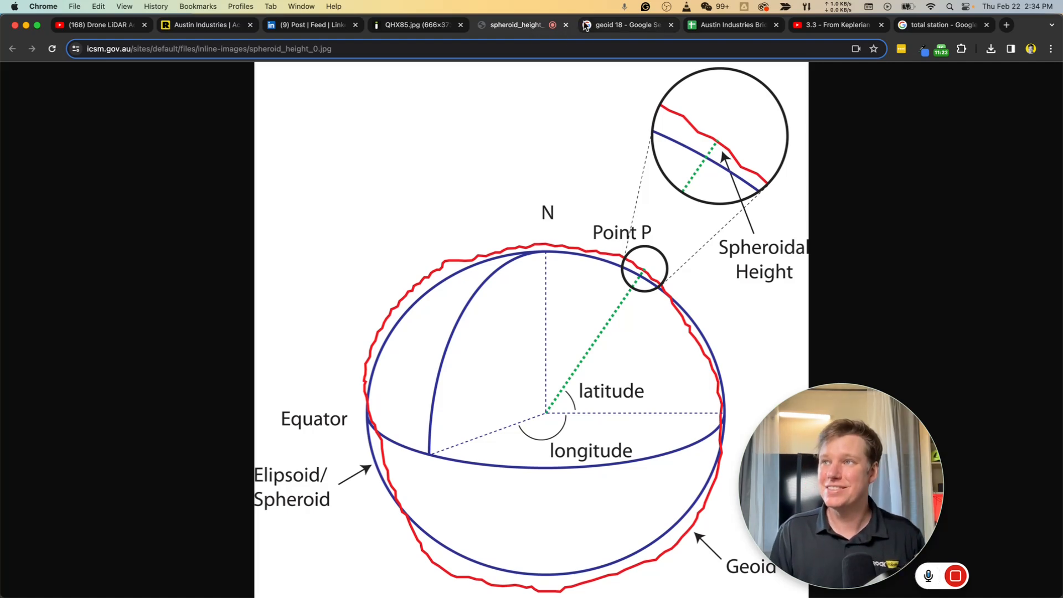
# Show the 'geoid 18 - Google Search' image results with the GEOID18 US height map.
pyautogui.click(625, 25)
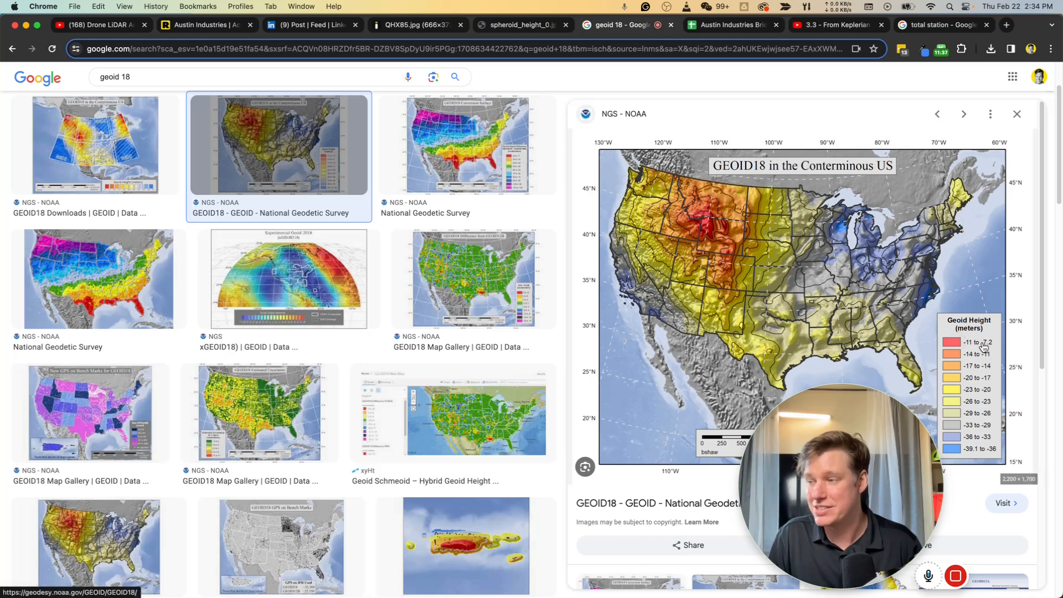
pyautogui.moveTo(971, 327)
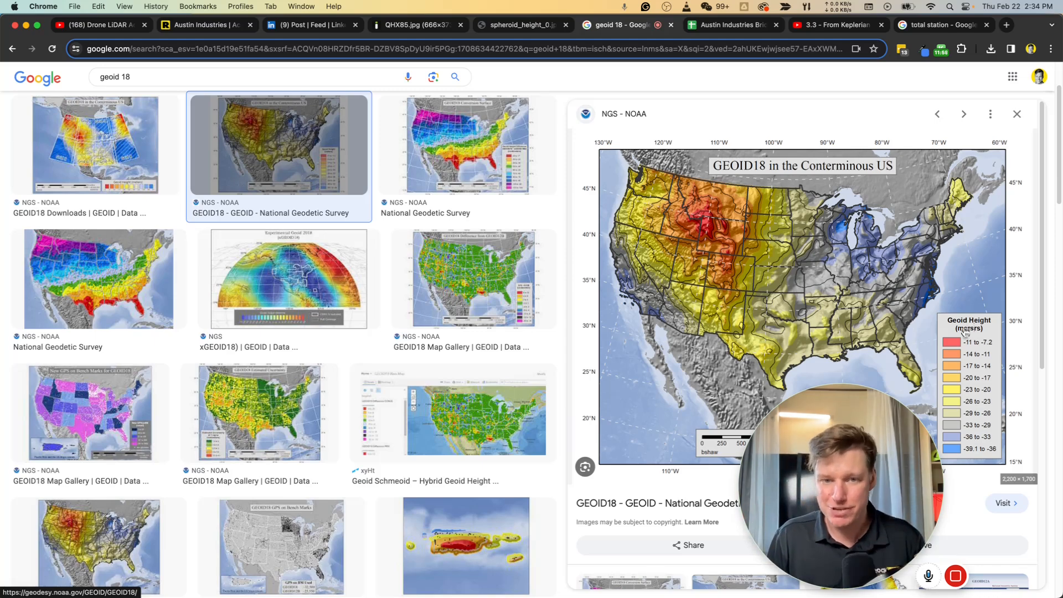
pyautogui.moveTo(841, 415)
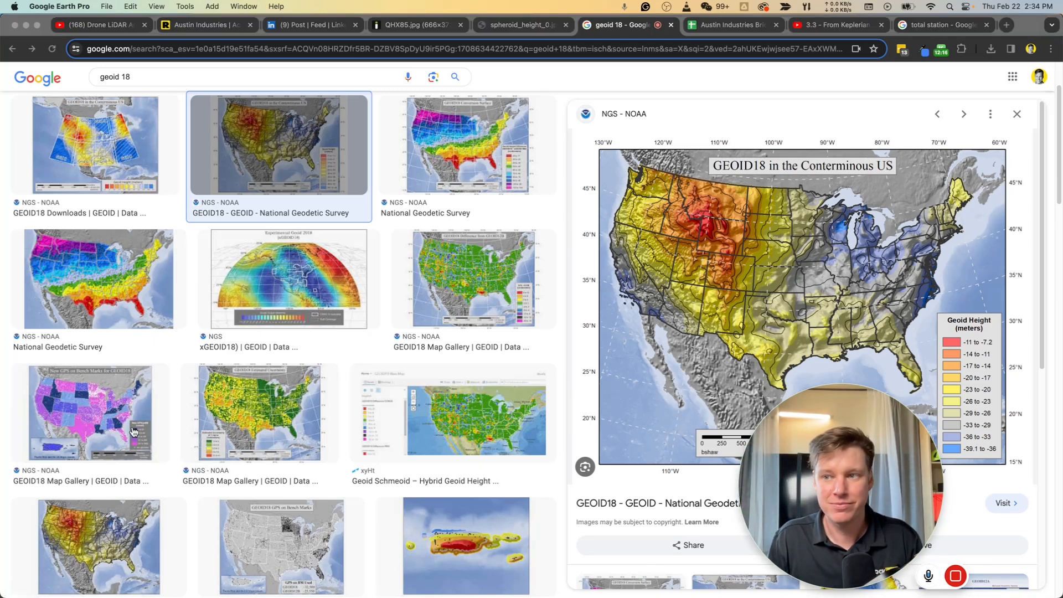
pyautogui.moveTo(574, 411)
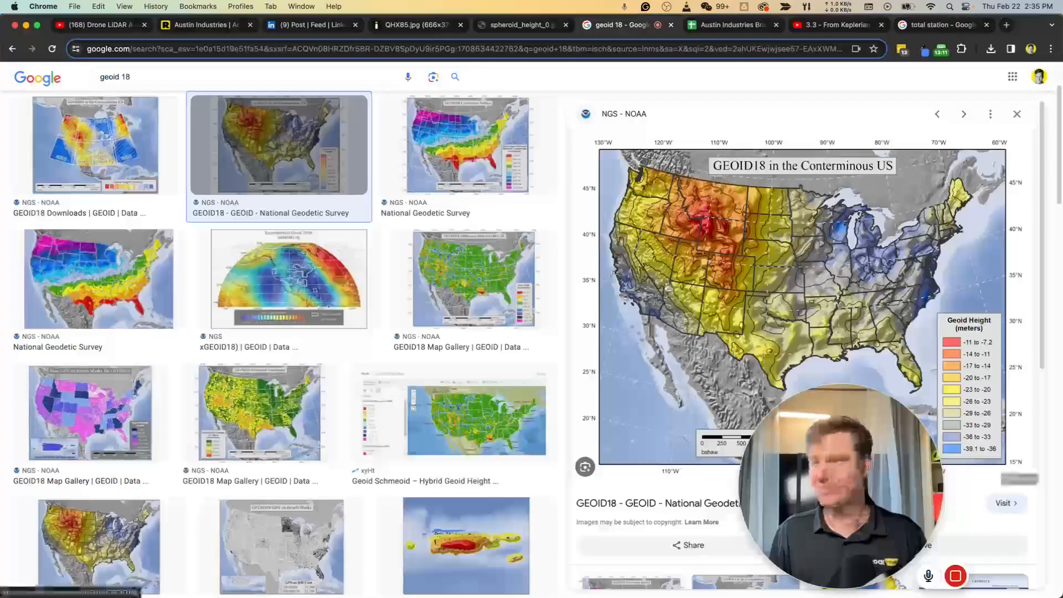
pyautogui.moveTo(522, 25)
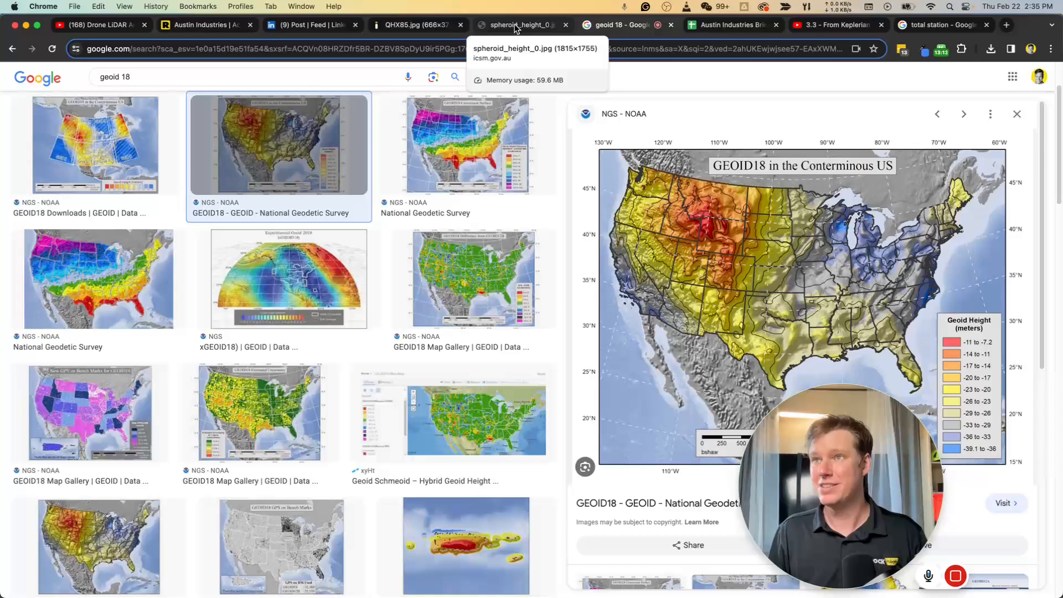
pyautogui.click(414, 25)
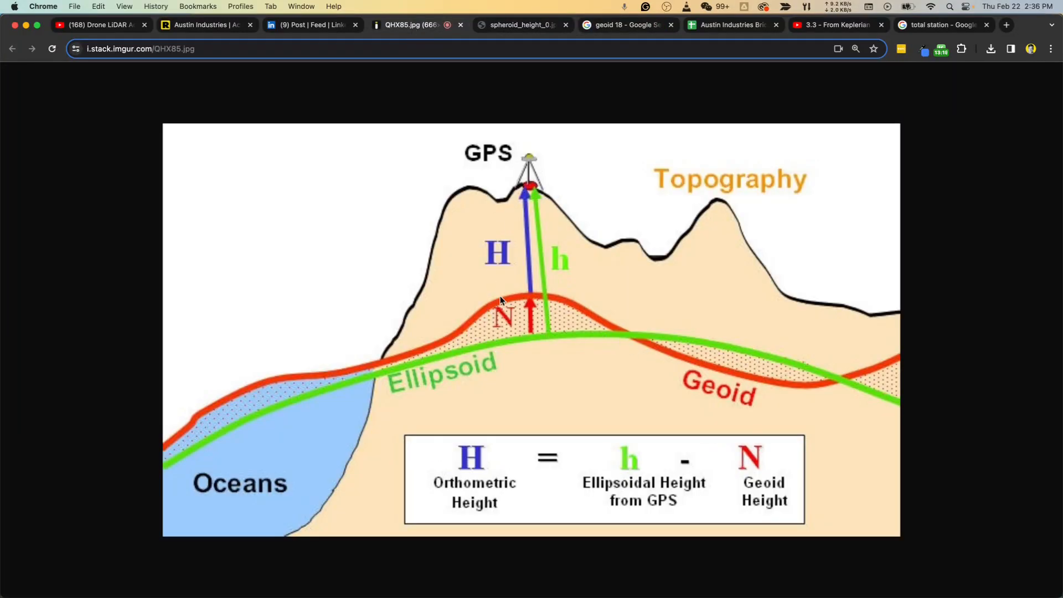
pyautogui.moveTo(765, 383)
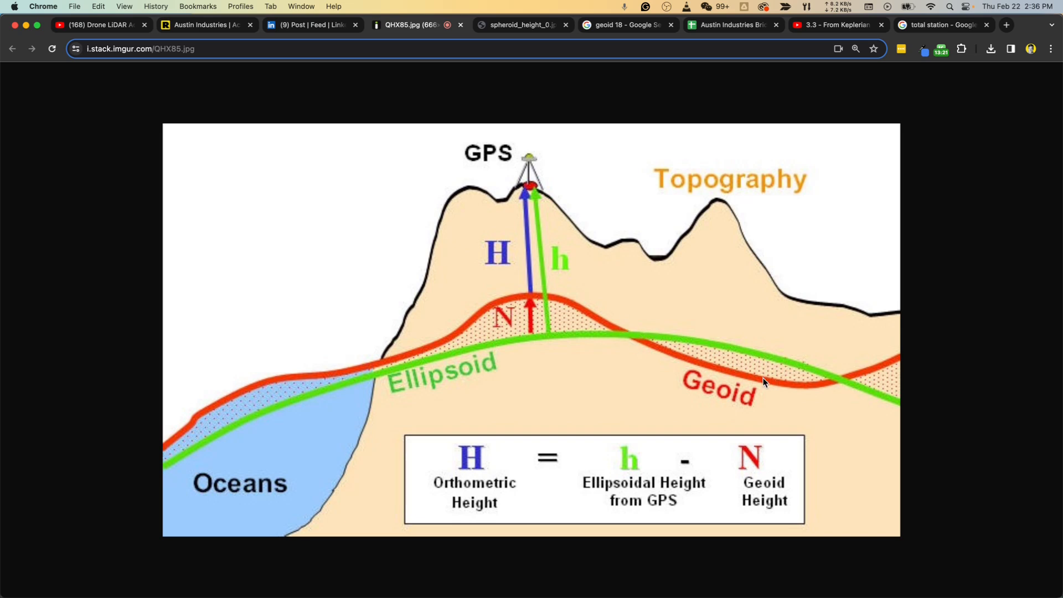
pyautogui.moveTo(531, 283)
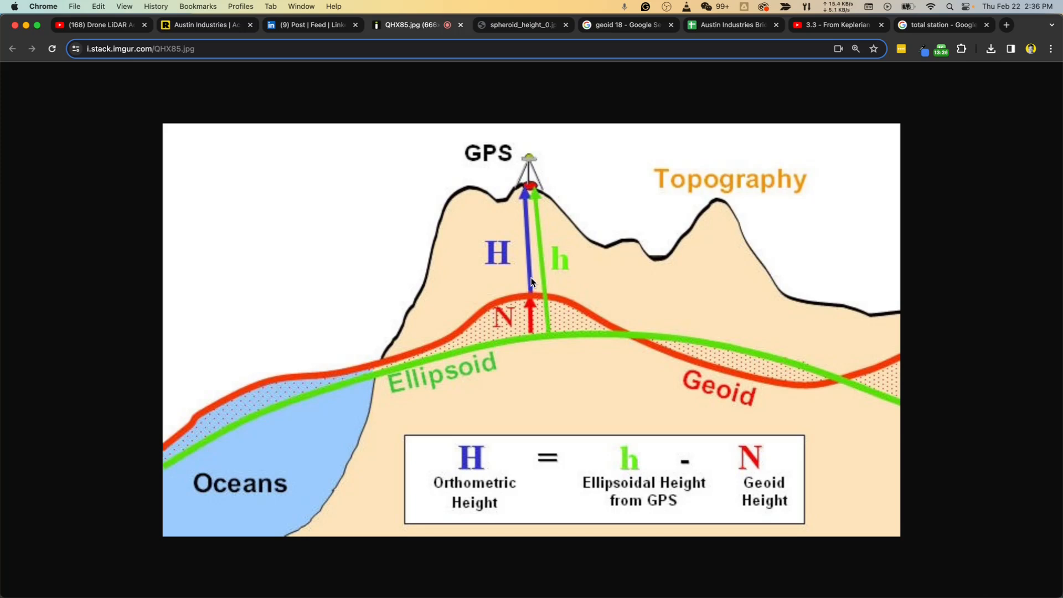
pyautogui.moveTo(541, 75)
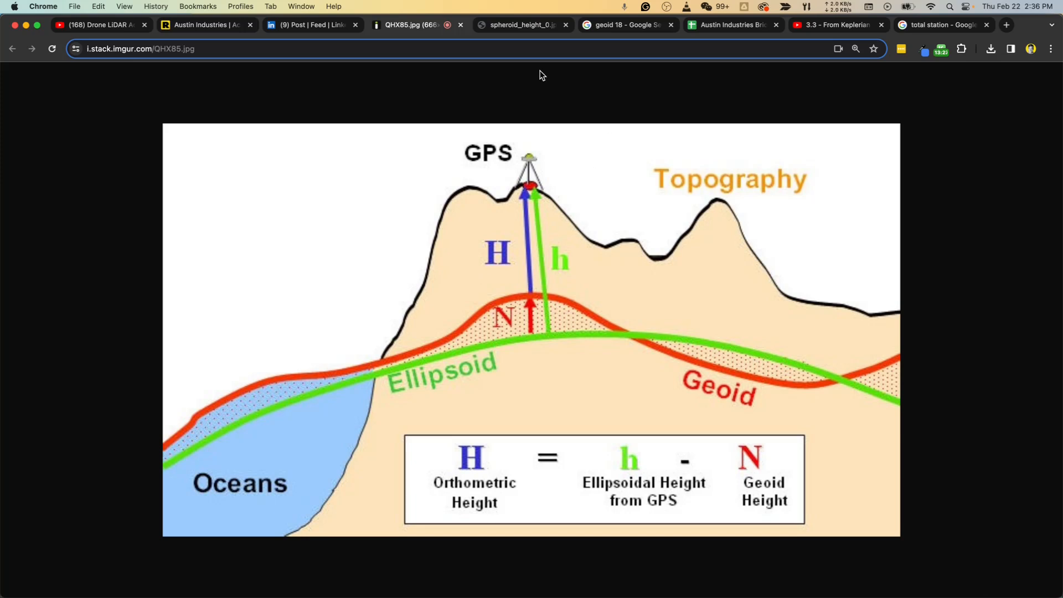
# Return to the spheroid height diagram, then reopen the Austin Industries accuracy study project.
pyautogui.click(519, 25)
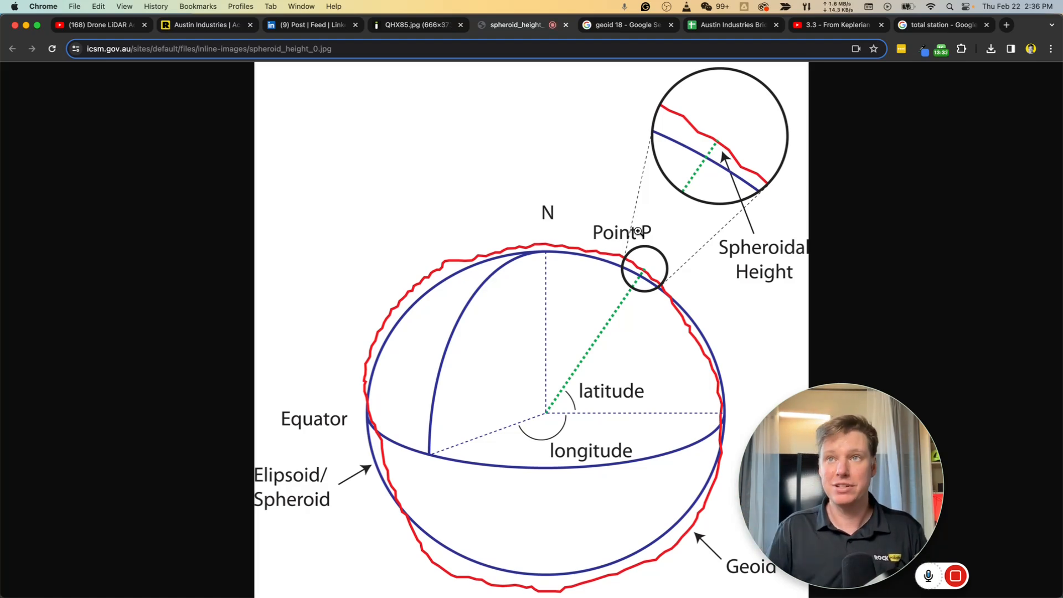
pyautogui.click(202, 25)
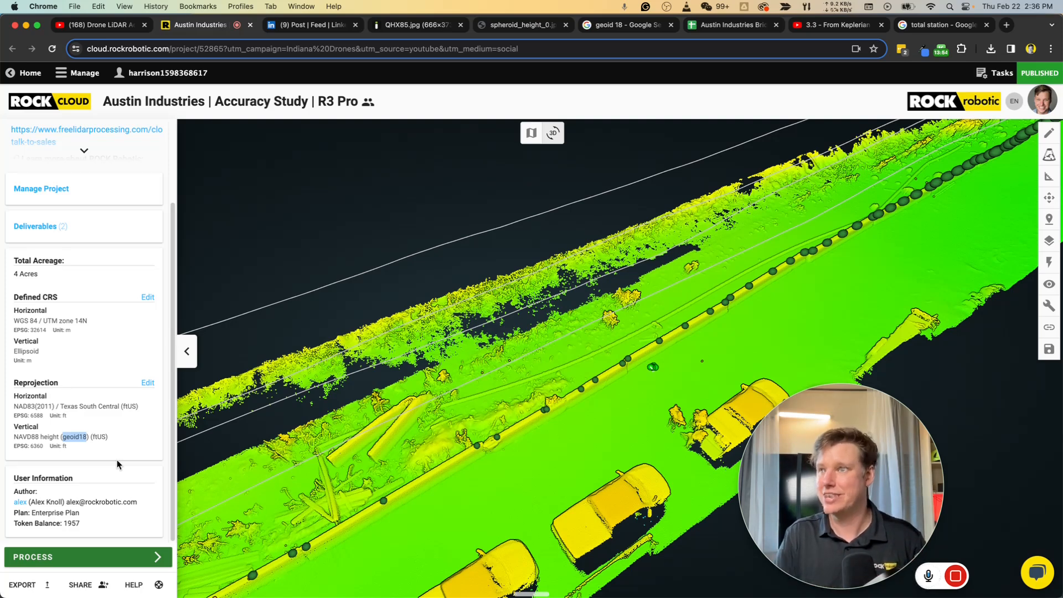
pyautogui.moveTo(658, 326)
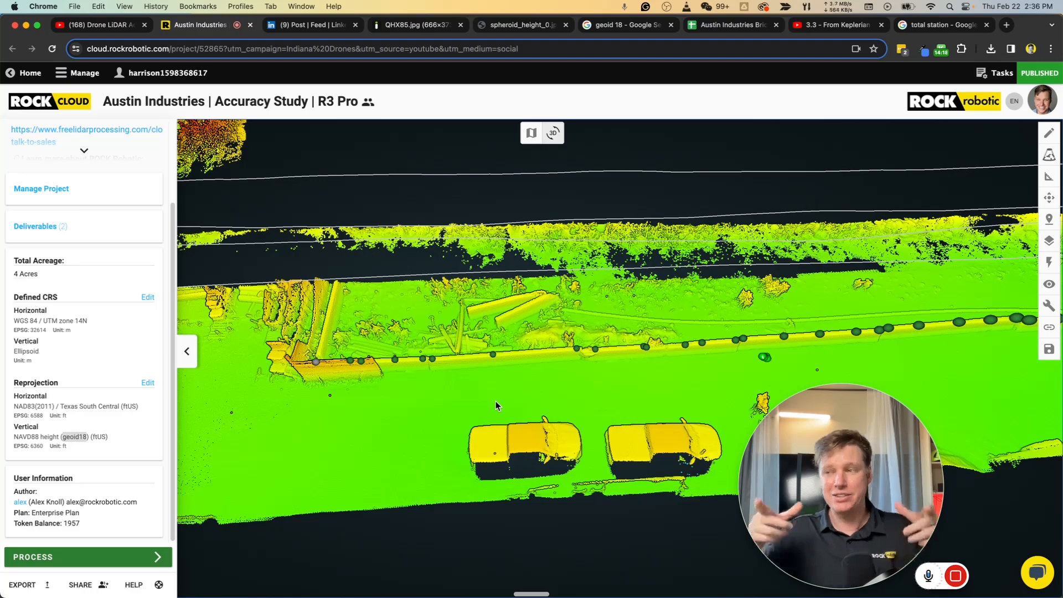
pyautogui.moveTo(501, 430)
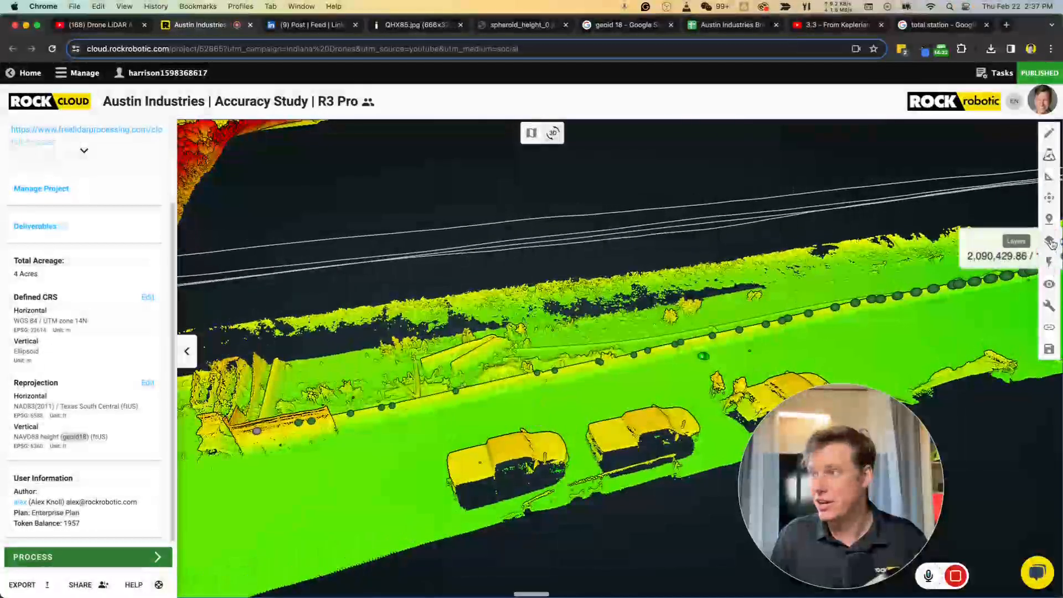
# Offset the corridor point cloud by 5 ft in Z using the Move tool.
pyautogui.click(1048, 196)
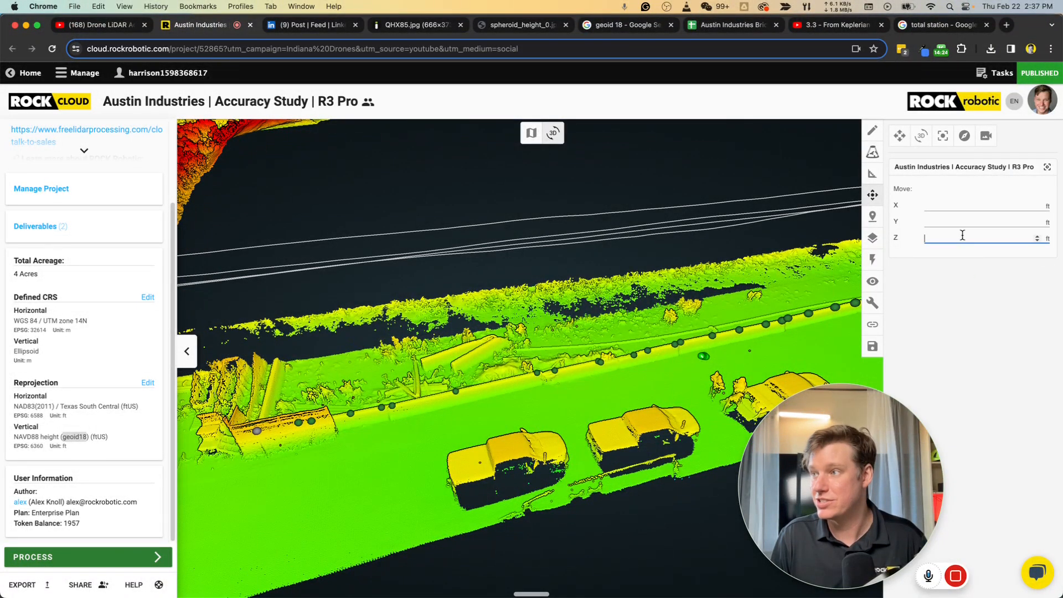
pyautogui.write('2')
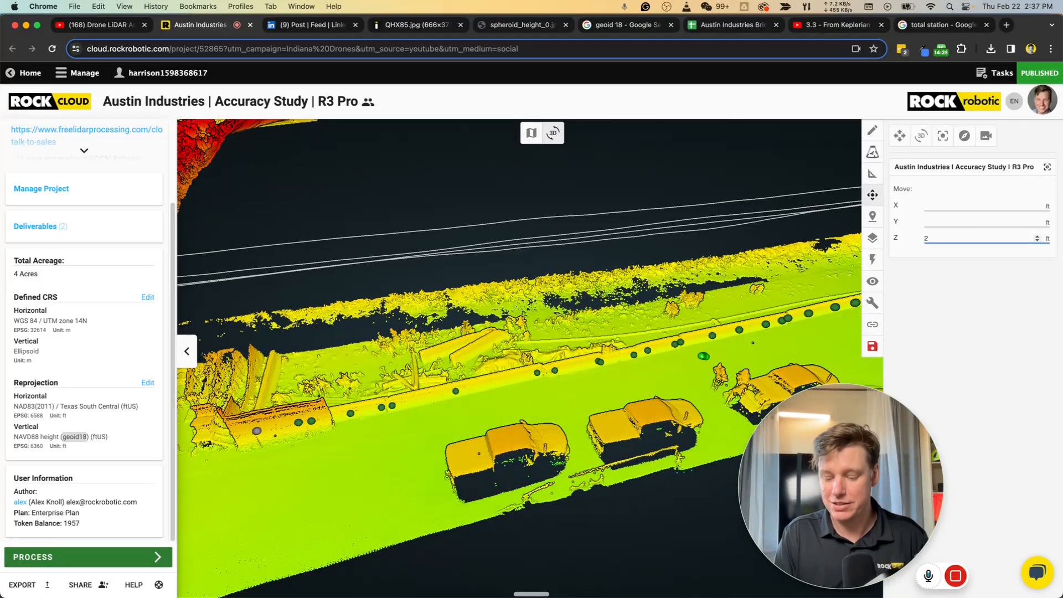
pyautogui.click(1036, 235)
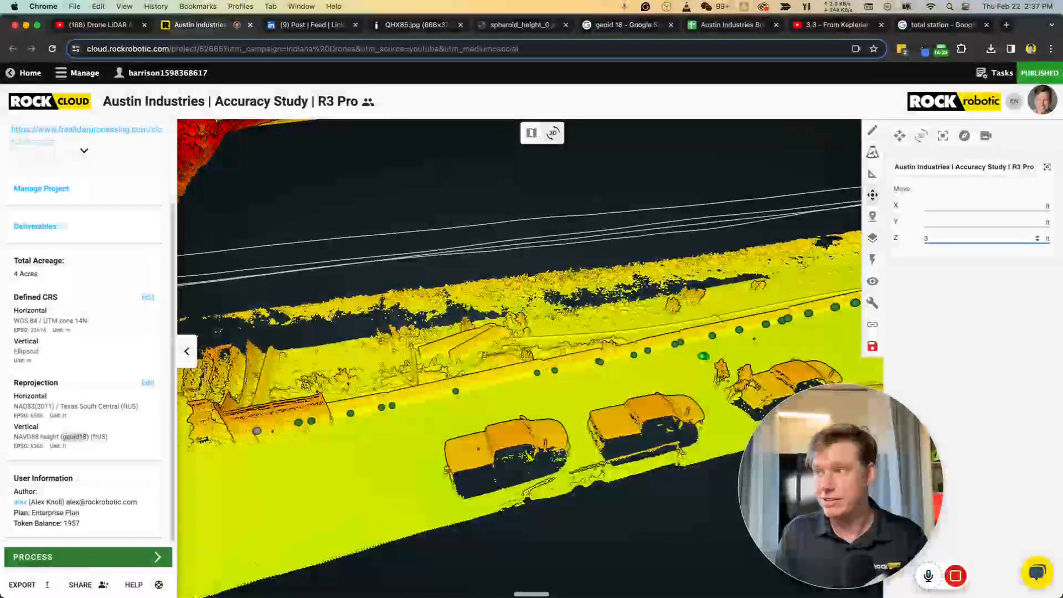
pyautogui.write('5')
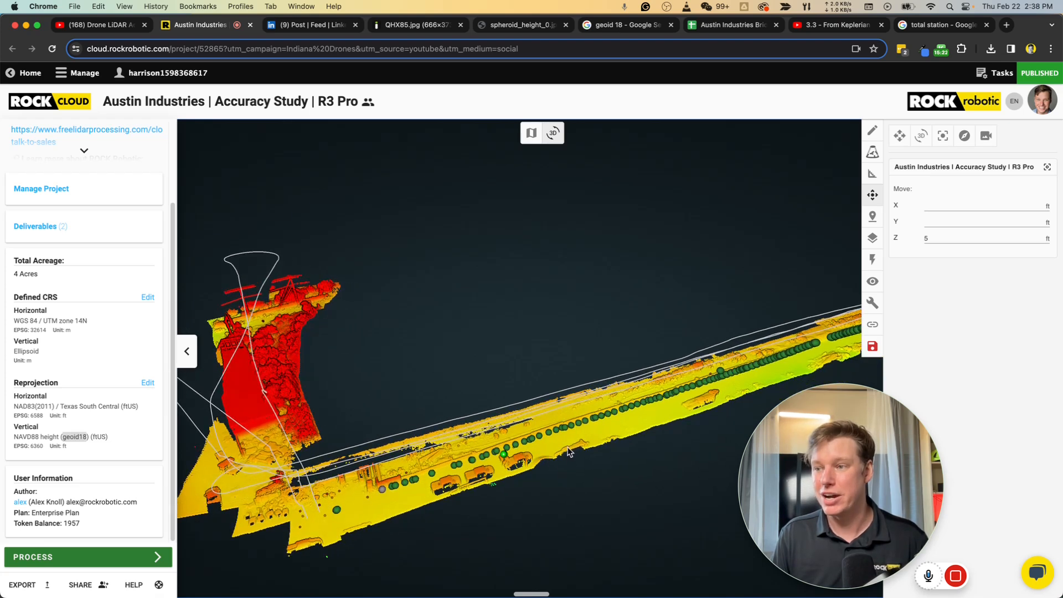
pyautogui.moveTo(570, 453); pyautogui.dragTo(539, 462)
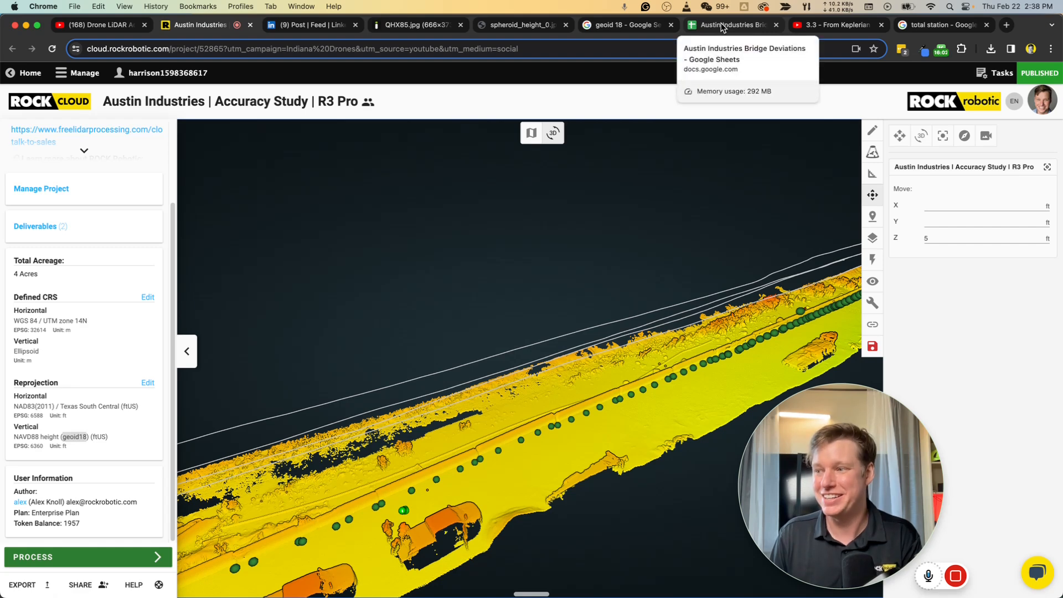
# Open the Austin Industries Bridge Deviations spreadsheet on its Findings sheet.
pyautogui.click(728, 25)
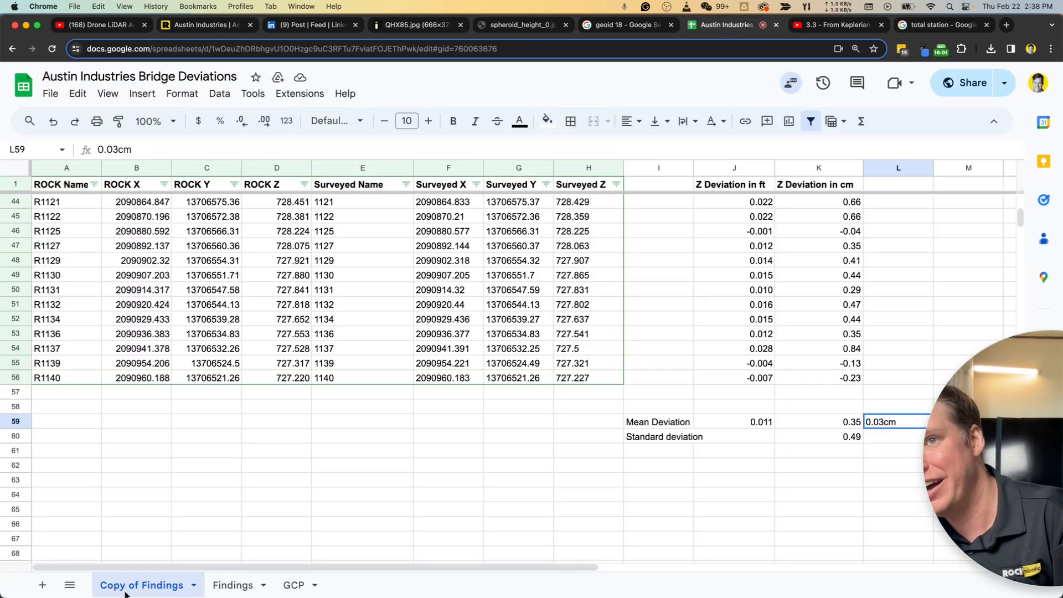
pyautogui.click(232, 585)
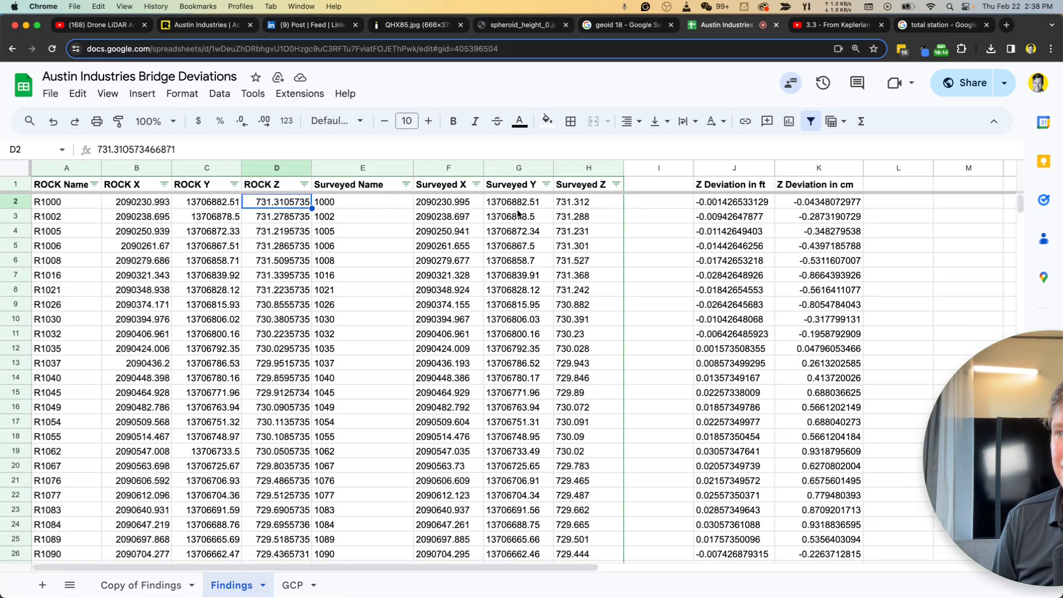
pyautogui.moveTo(574, 229)
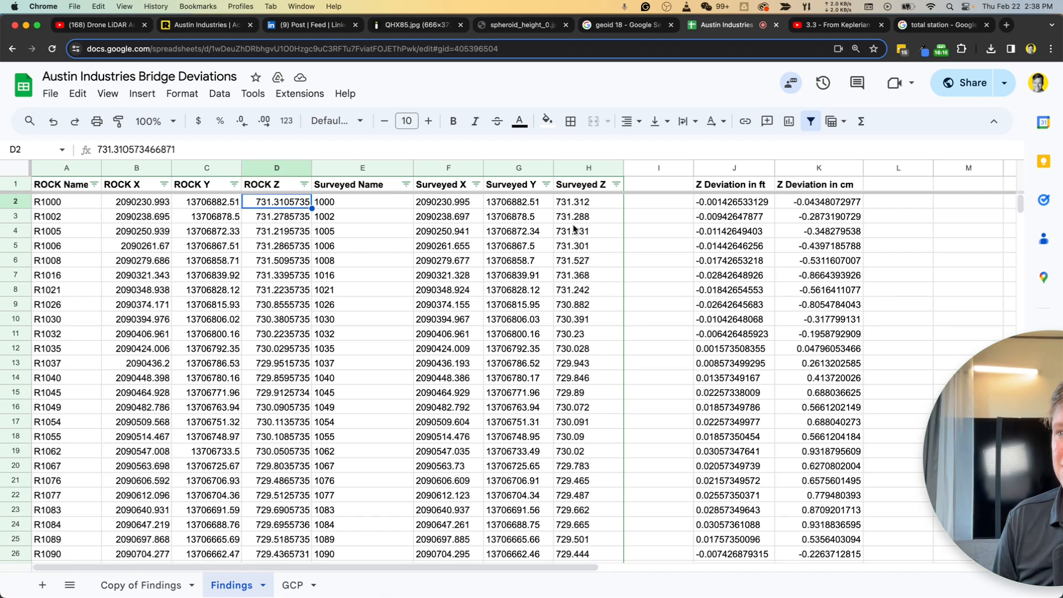
pyautogui.moveTo(577, 210)
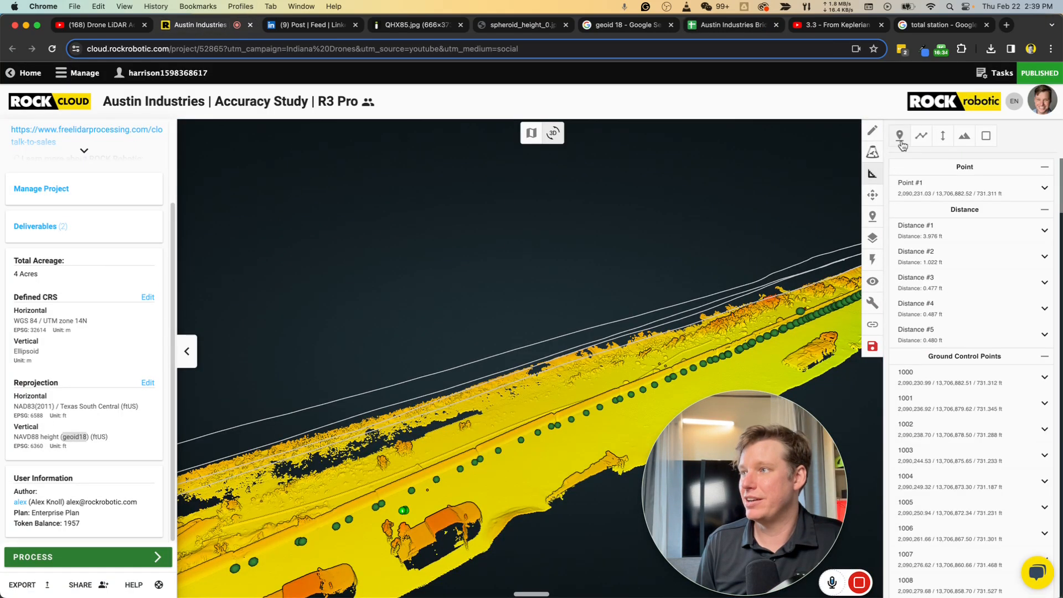
# View Point #1 and ground control point coordinates in the ROCK Cloud measurement panel.
pyautogui.click(526, 467)
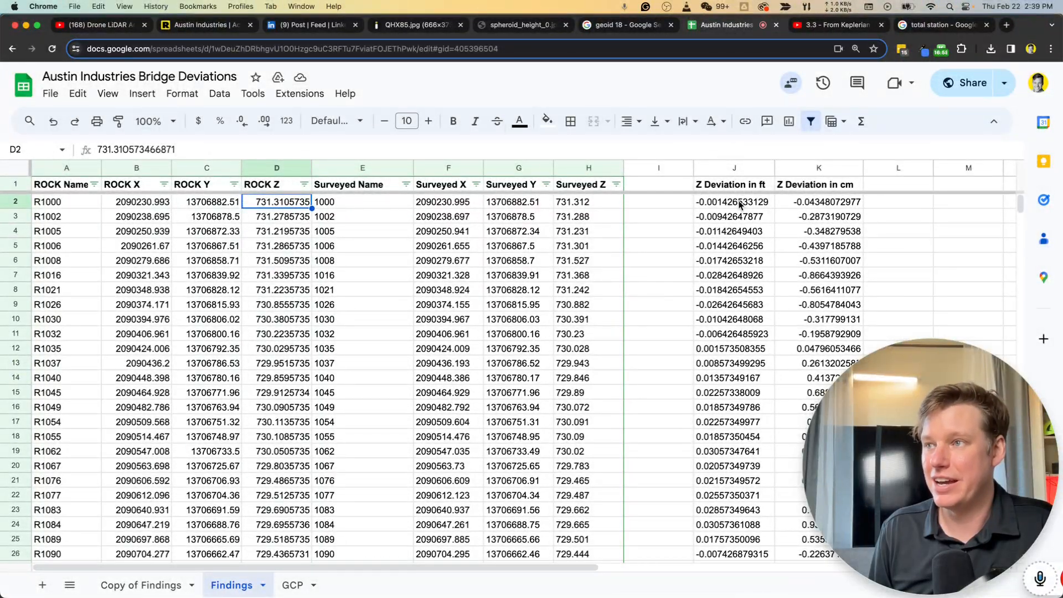
pyautogui.moveTo(817, 257)
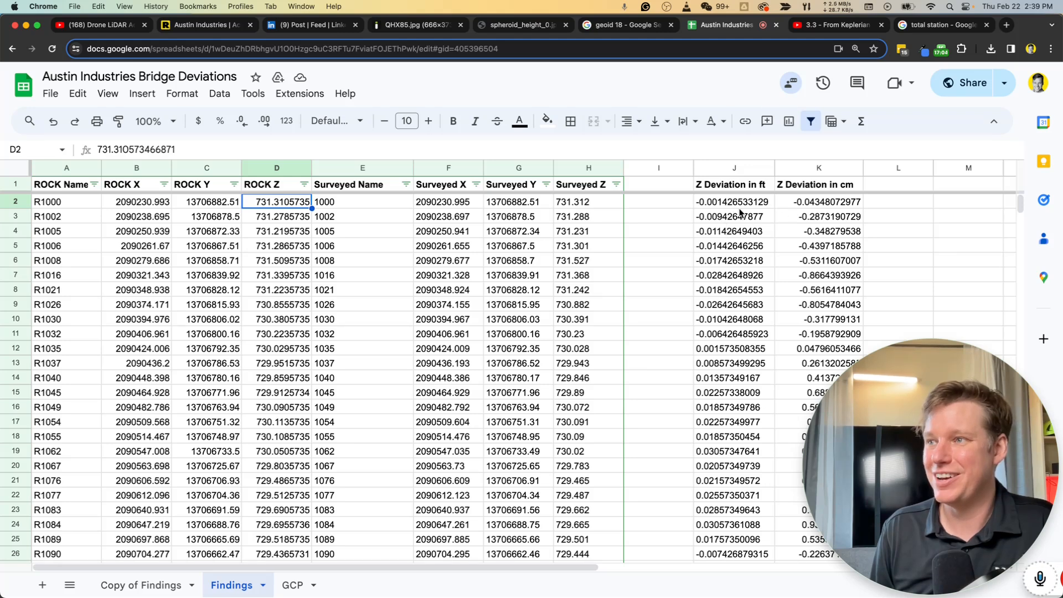
# Scroll the Findings sheet down to the mean and standard deviation rows, then open Copy of Findings.
pyautogui.scroll(-3)
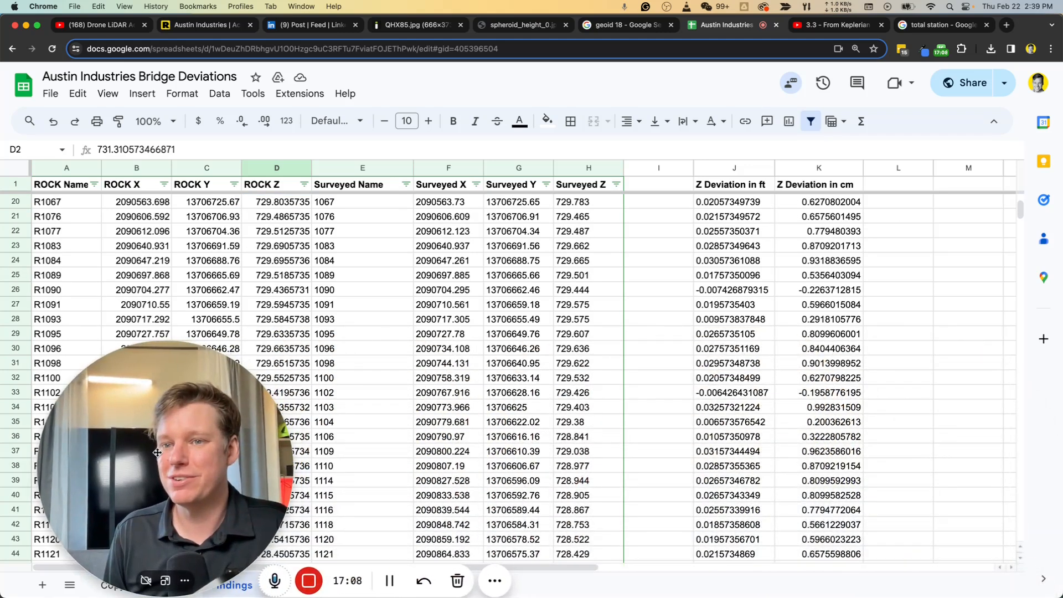
pyautogui.scroll(-3)
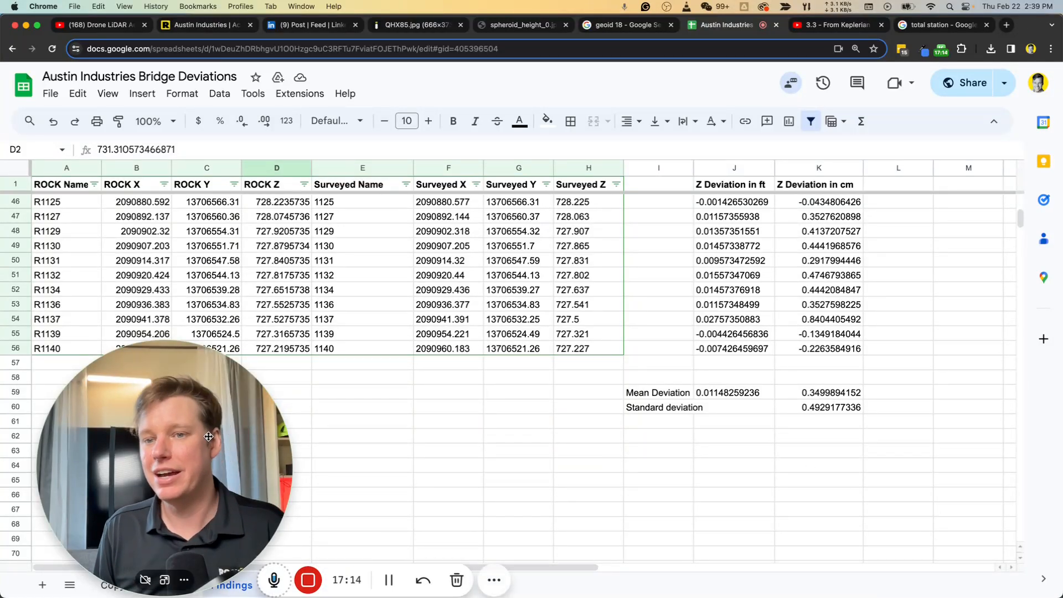
pyautogui.click(142, 585)
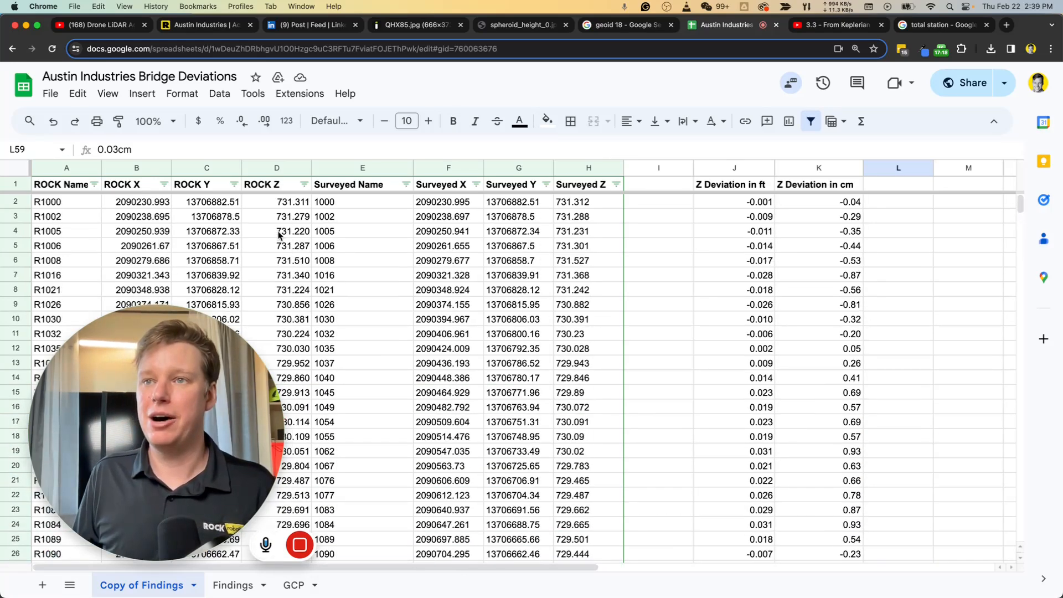
# Inspect the ROCK Z column and K2's =(J2*30.48) feet-to-centimetre conversion formula.
pyautogui.click(275, 184)
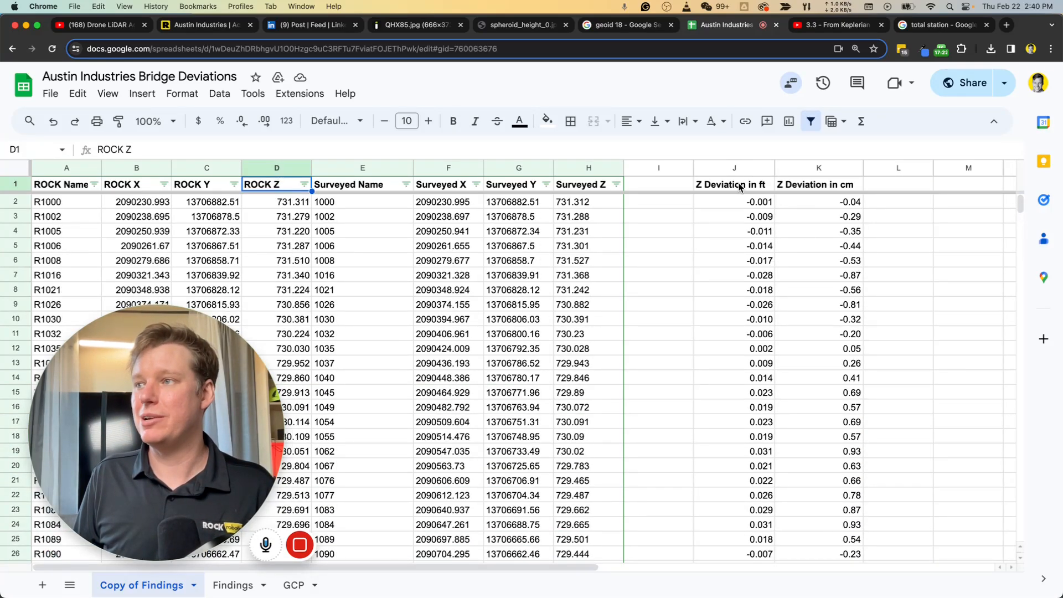
pyautogui.click(819, 202)
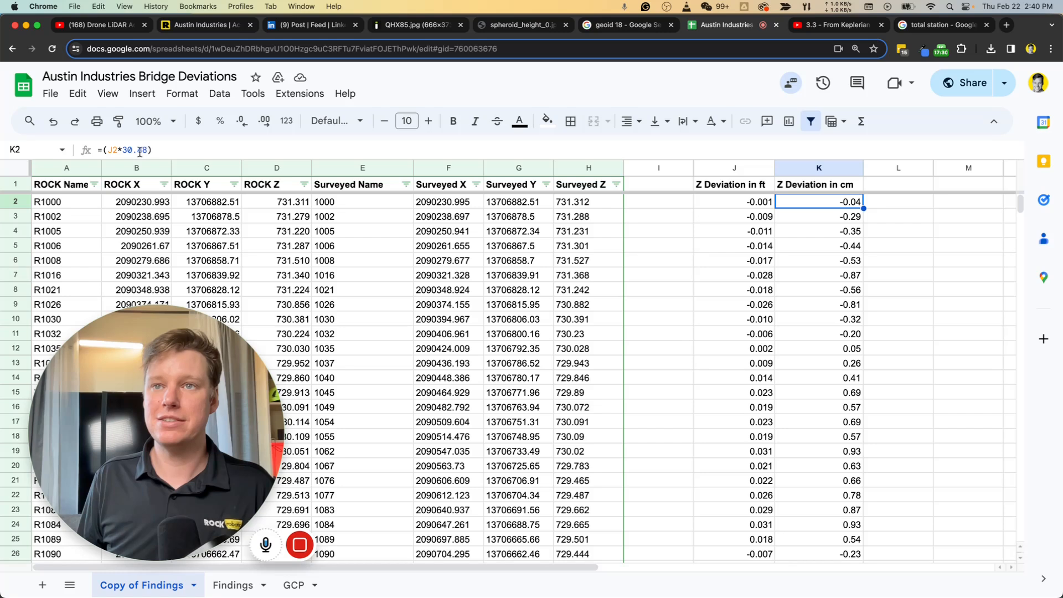
pyautogui.doubleClick(819, 201)
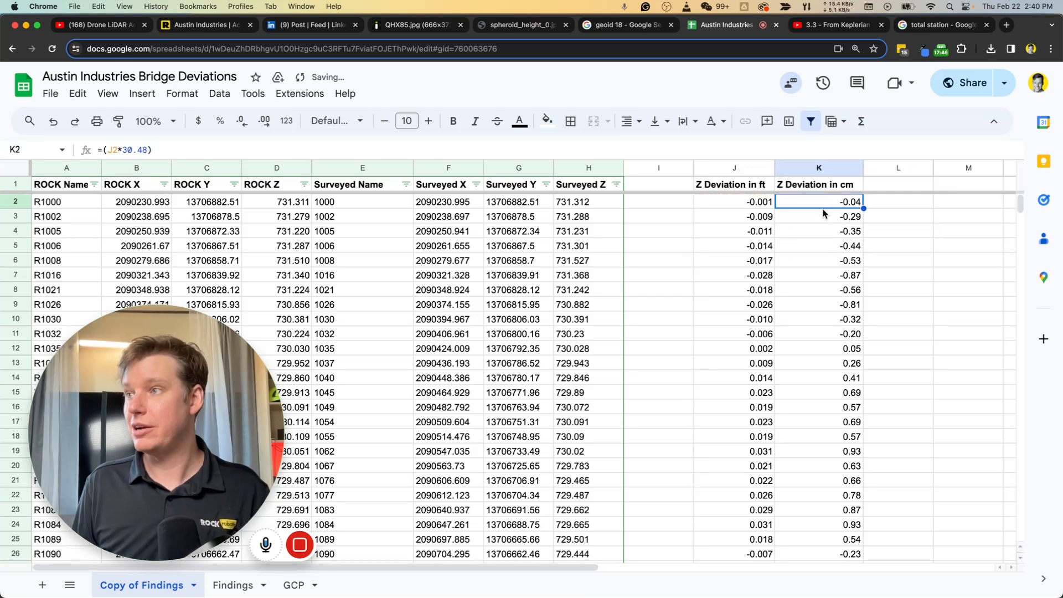
pyautogui.moveTo(777, 275)
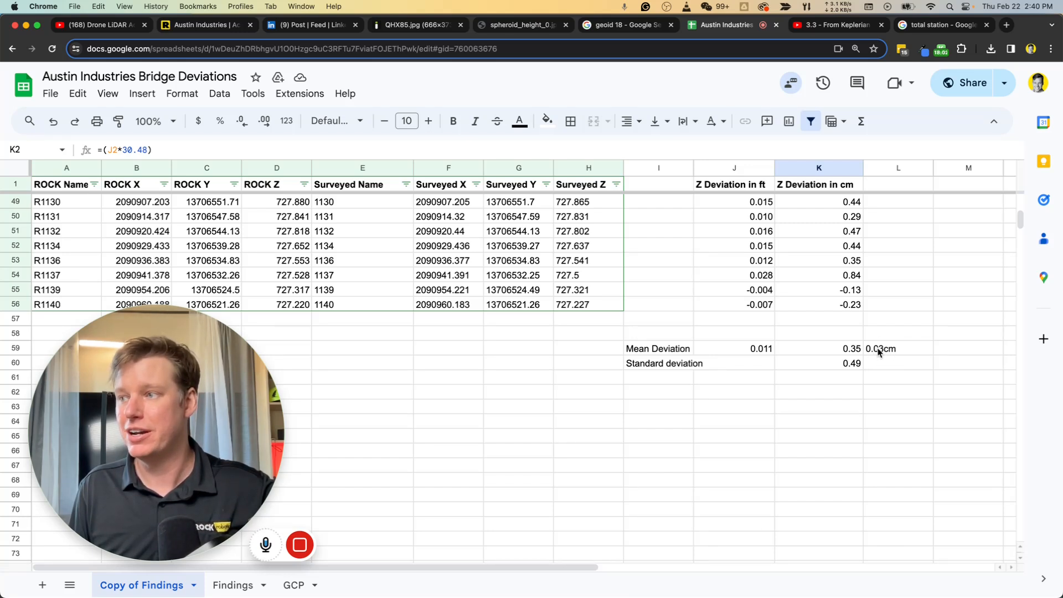
pyautogui.moveTo(411, 510)
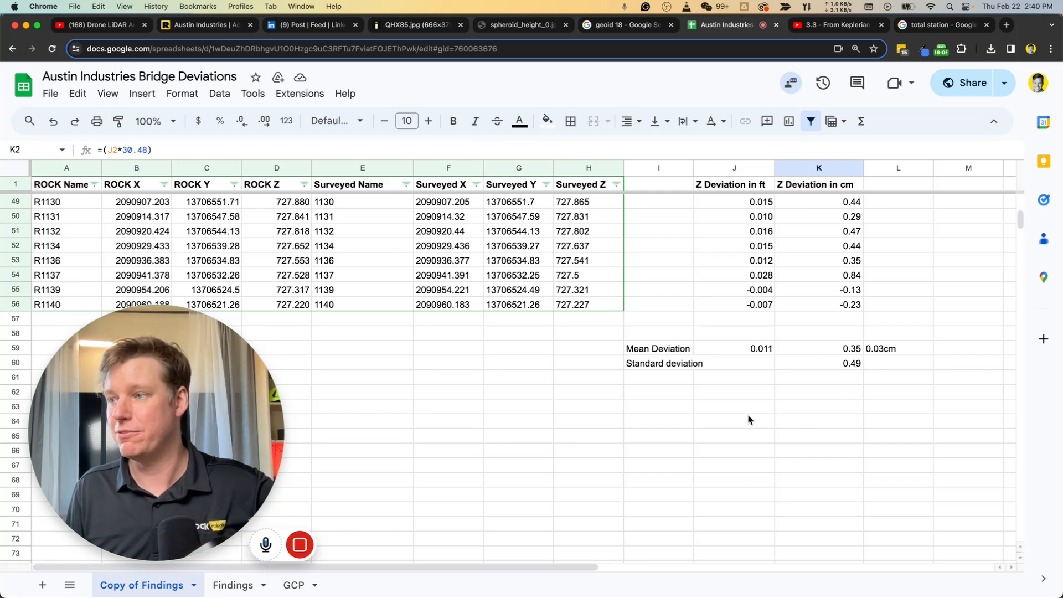
pyautogui.click(233, 585)
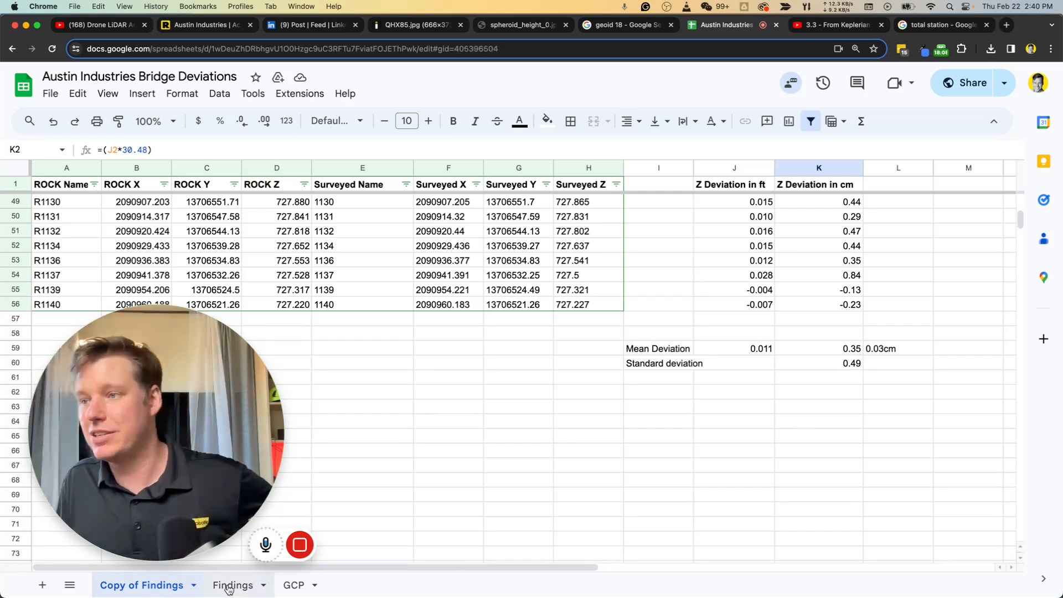
pyautogui.click(231, 585)
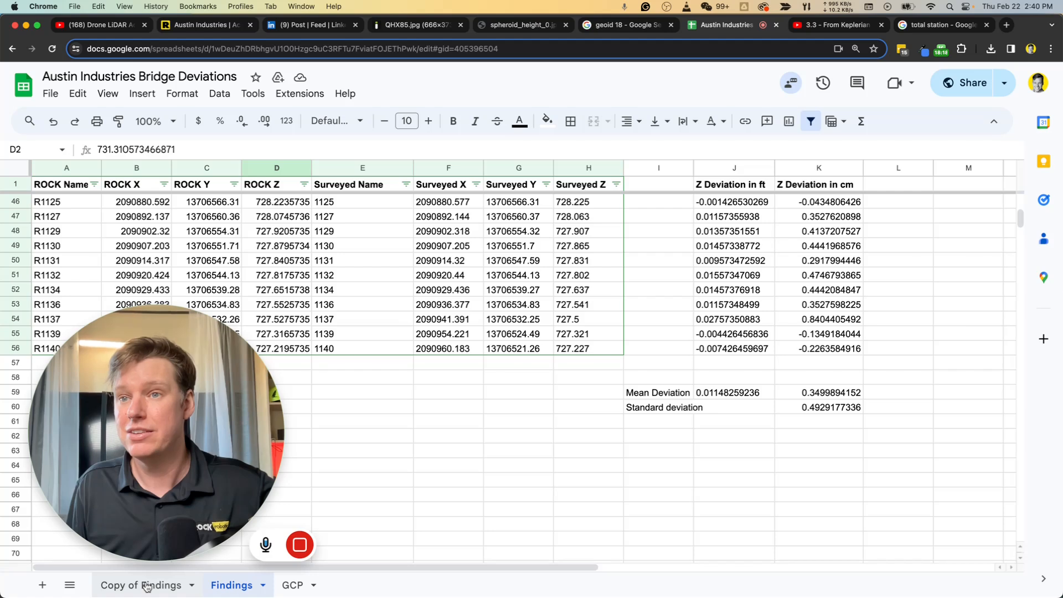
pyautogui.click(142, 585)
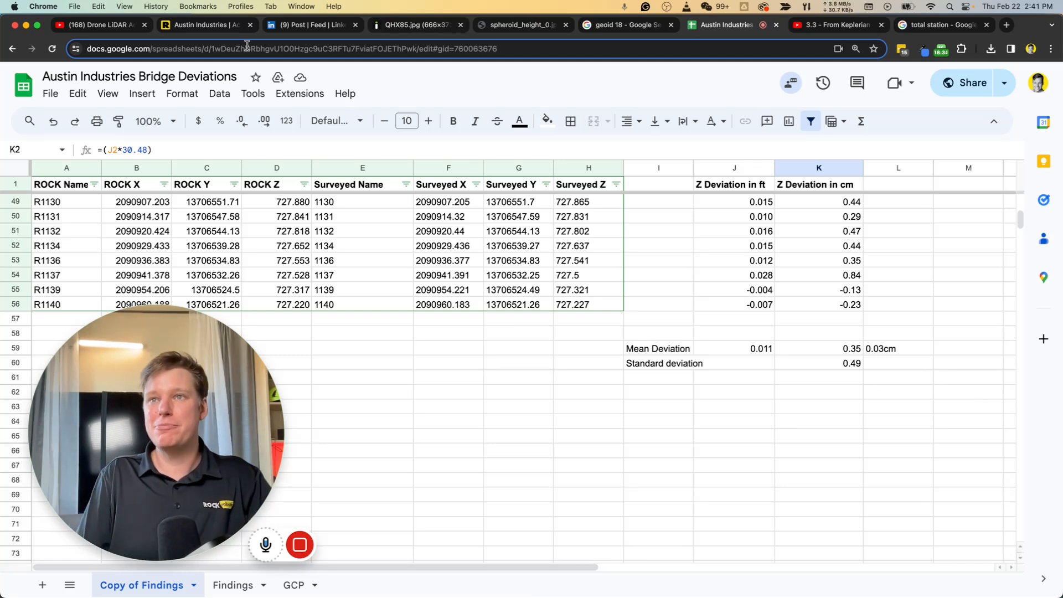
pyautogui.click(312, 24)
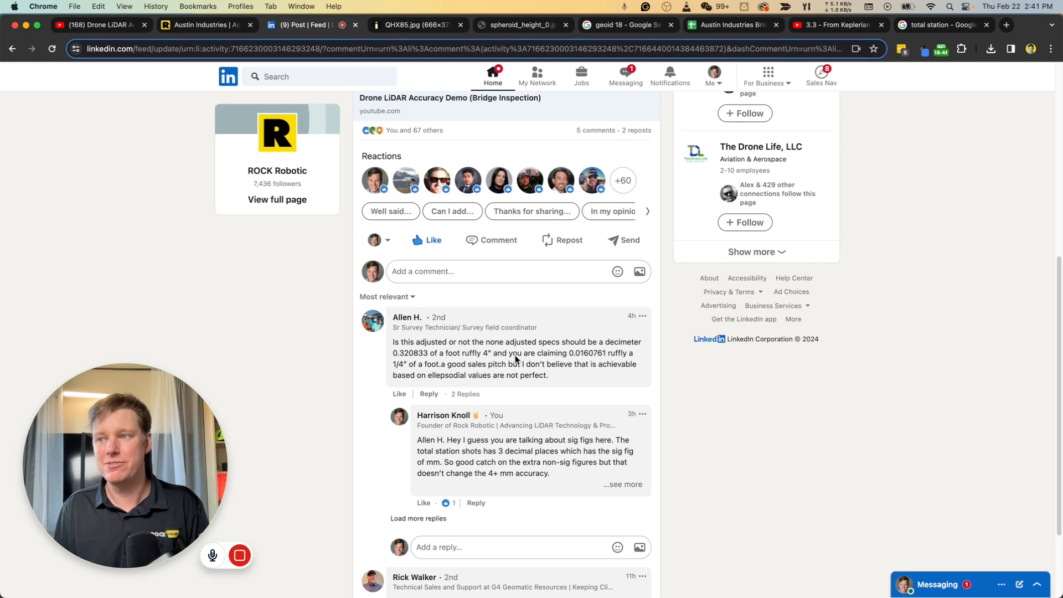
pyautogui.moveTo(478, 351)
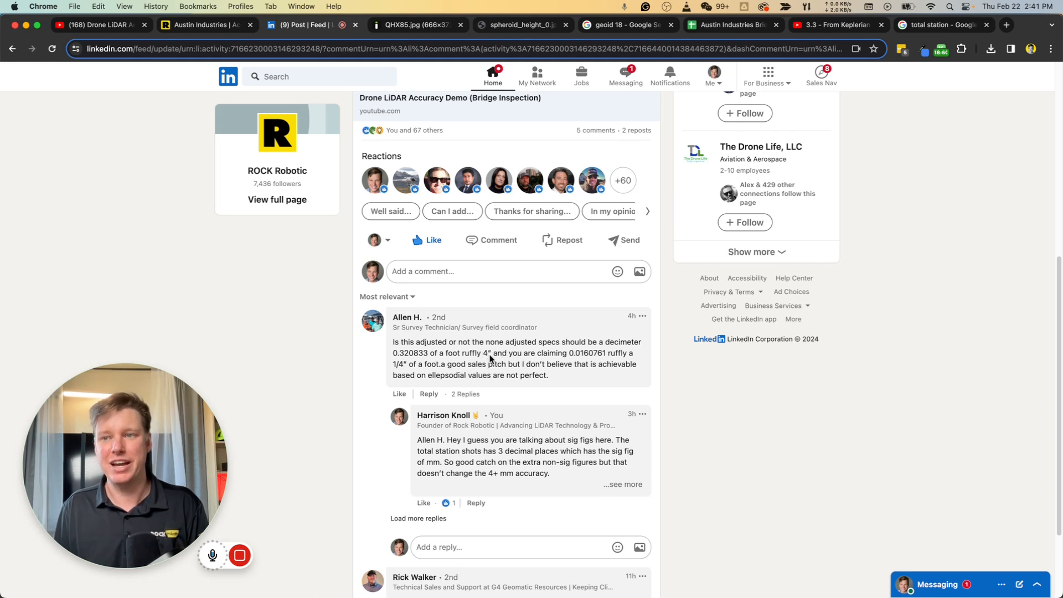
pyautogui.moveTo(494, 360)
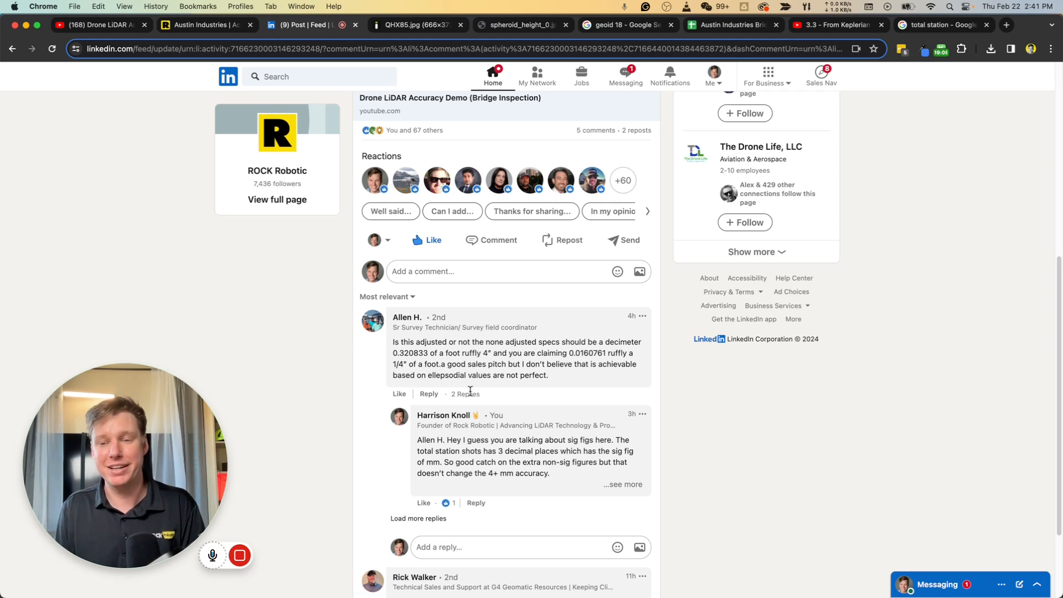
# Scroll the Drone LiDAR Accuracy Demo post to show the video preview above the accuracy-challenge comment.
pyautogui.scroll(-3)
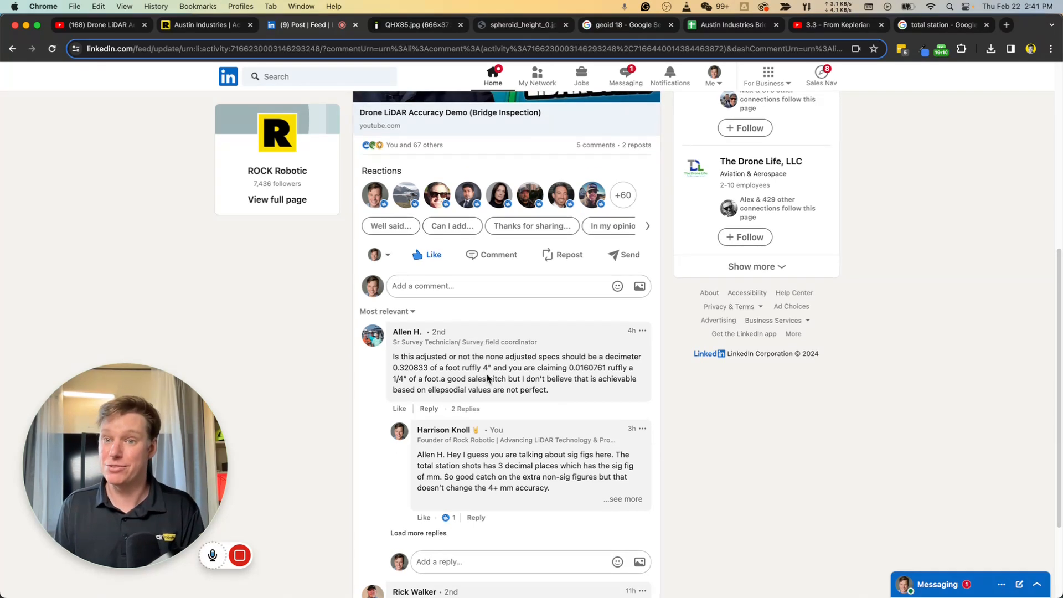
pyautogui.scroll(-3)
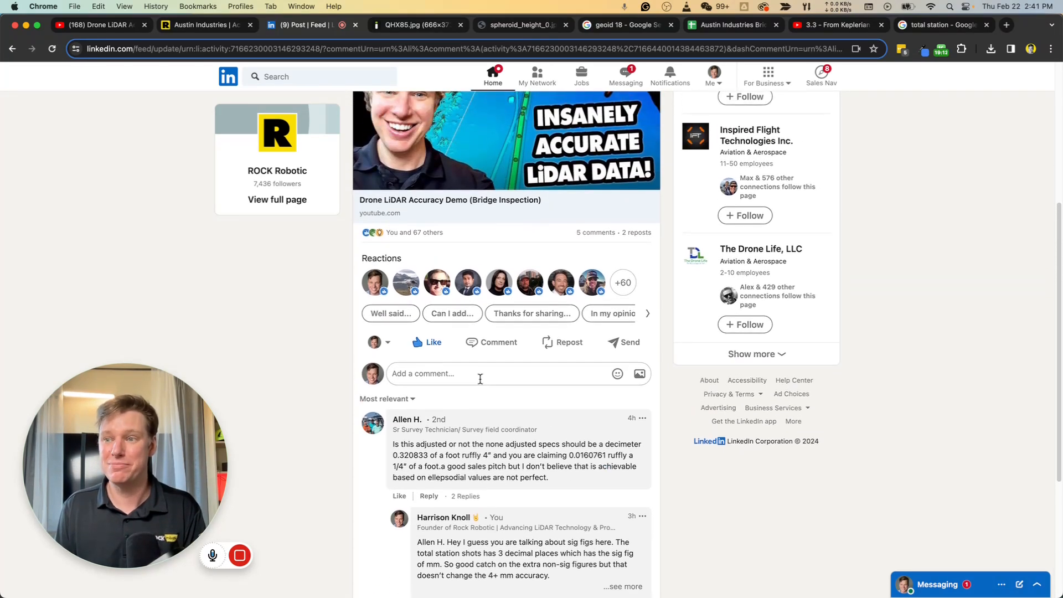